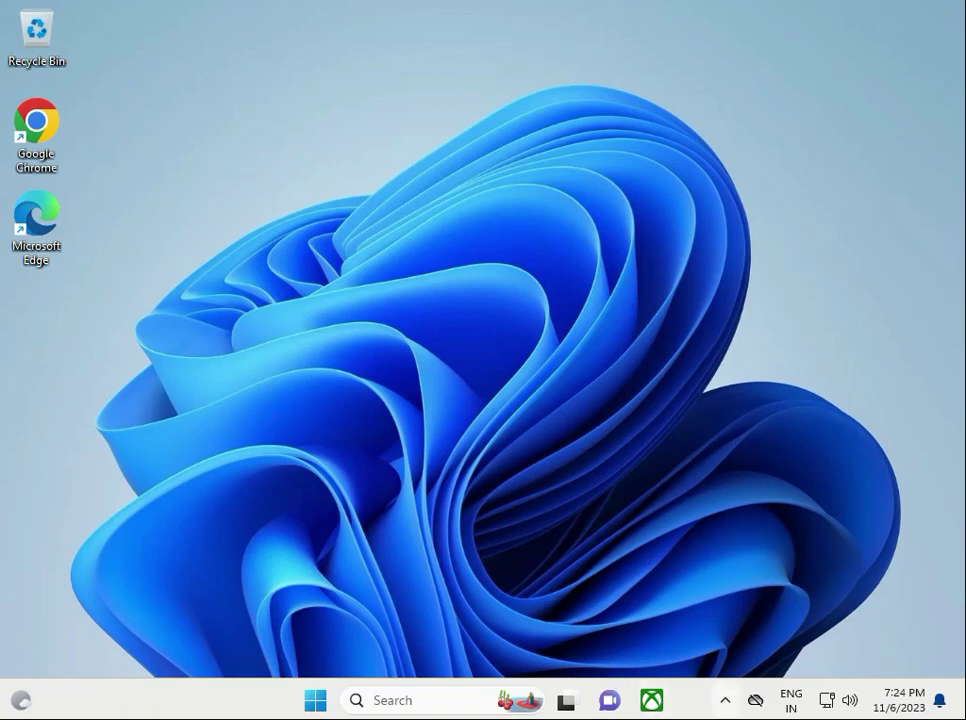
pyautogui.moveTo(724, 700)
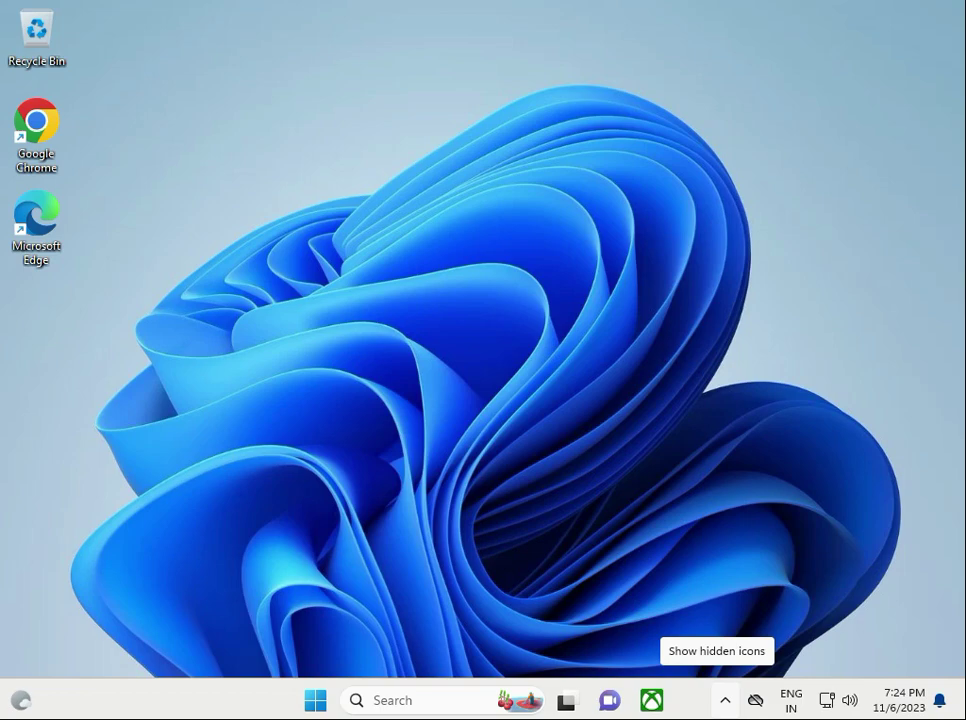
# - Find and launch Control Panel through Windows search
pyautogui.click(314, 700)
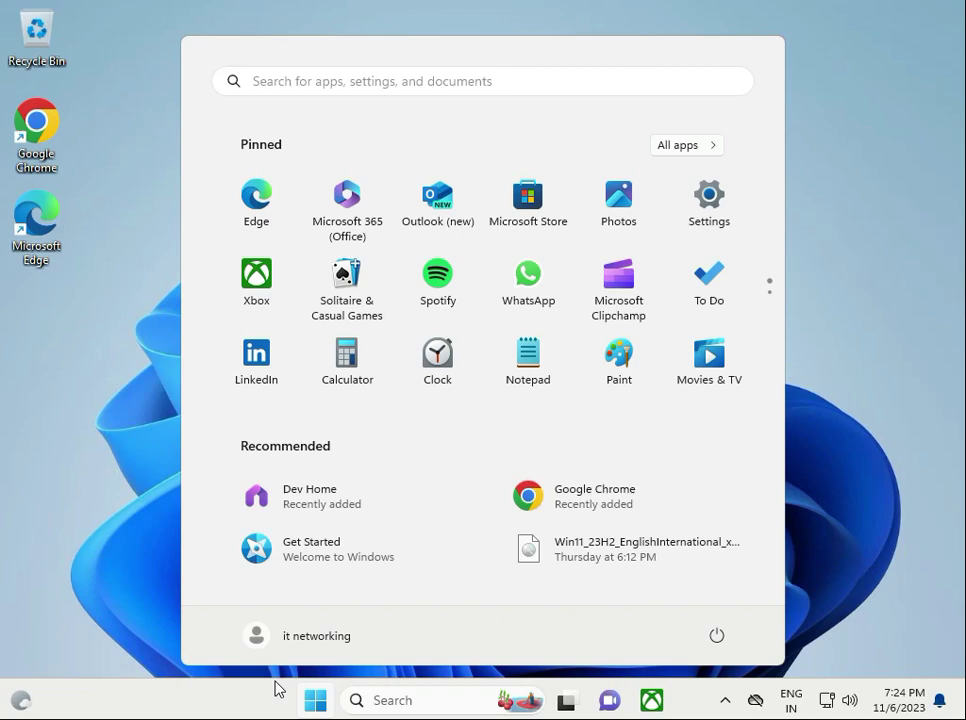
pyautogui.click(716, 636)
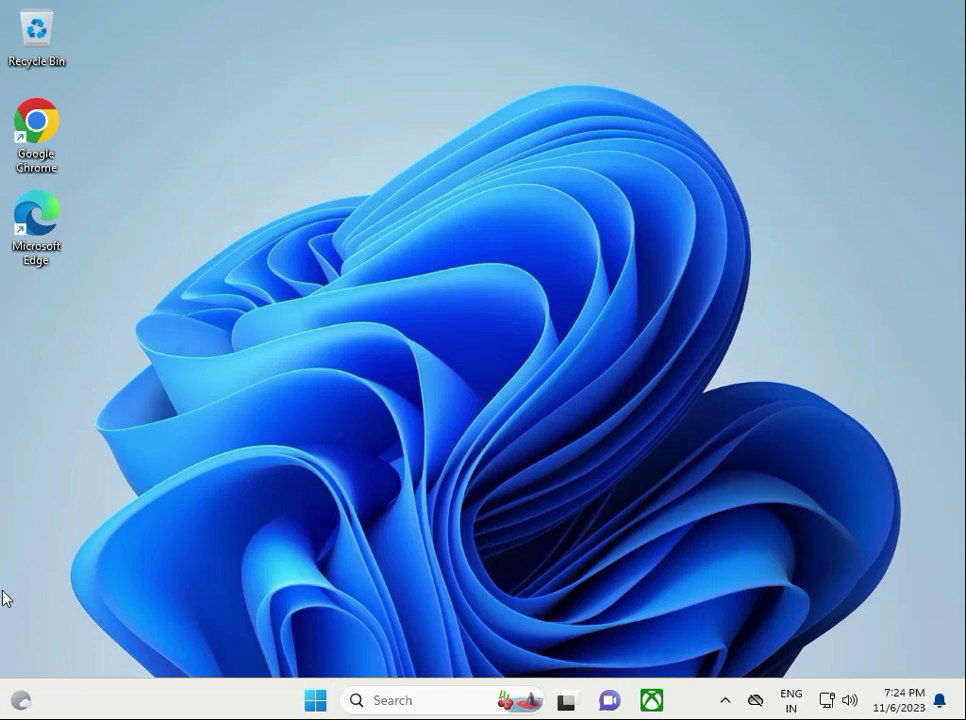
pyautogui.moveTo(158, 660)
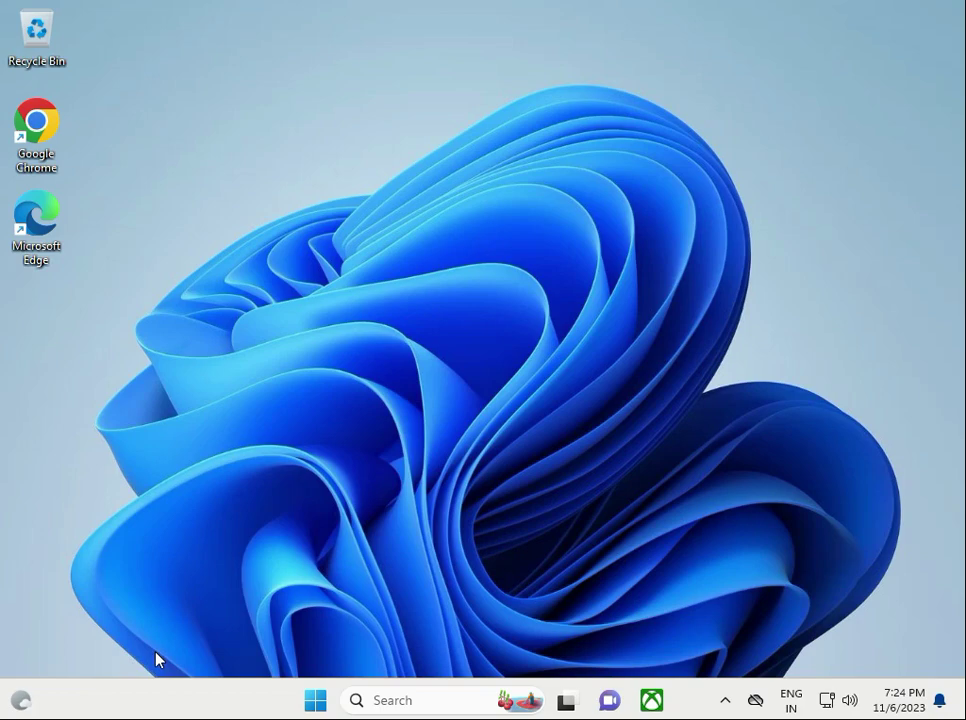
pyautogui.click(314, 700)
pyautogui.write('c')
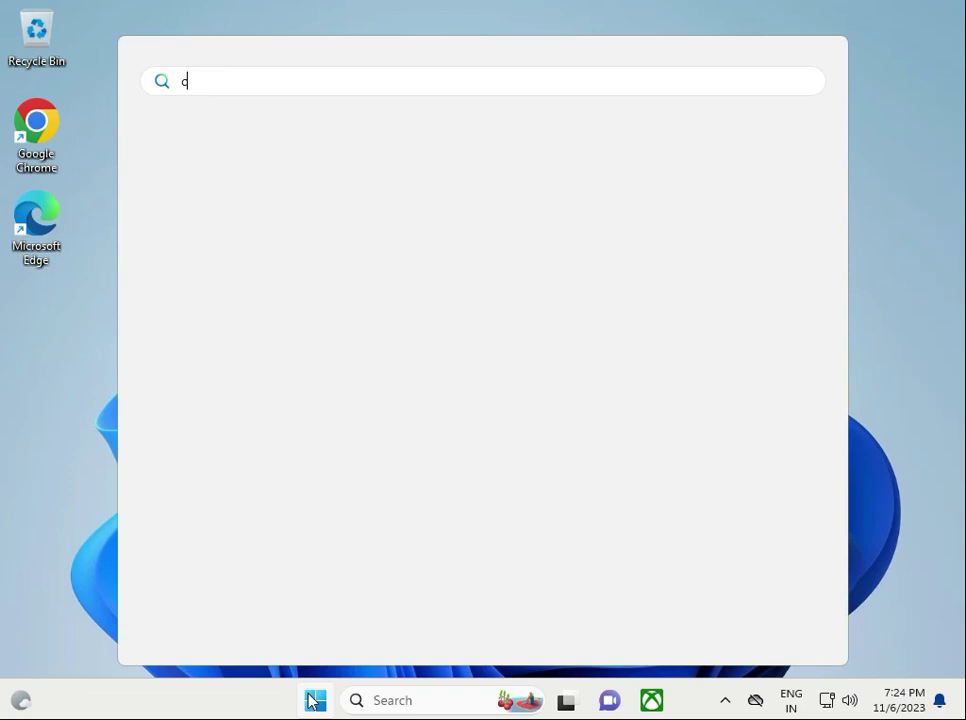
pyautogui.write('on')
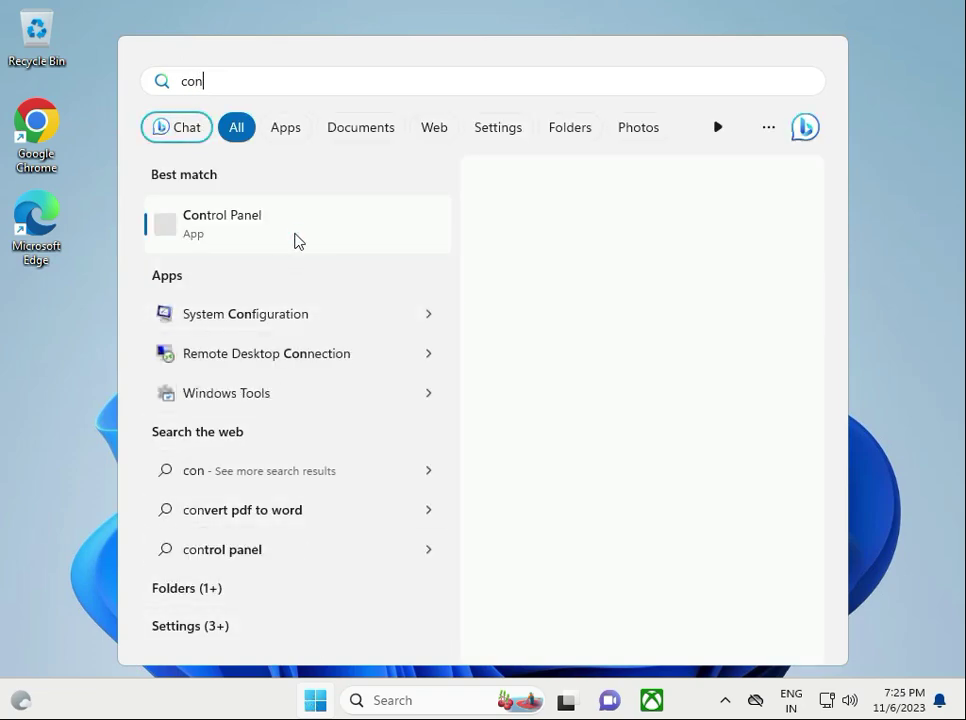
pyautogui.click(222, 224)
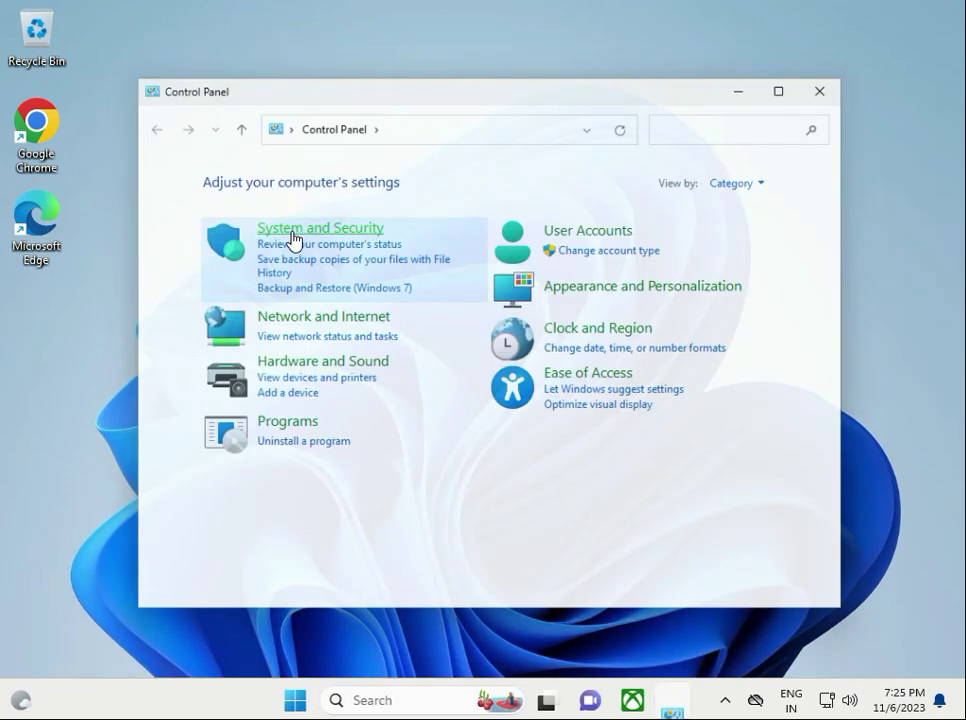
# - Switch Control Panel's View by from Category to Large icons
pyautogui.click(748, 176)
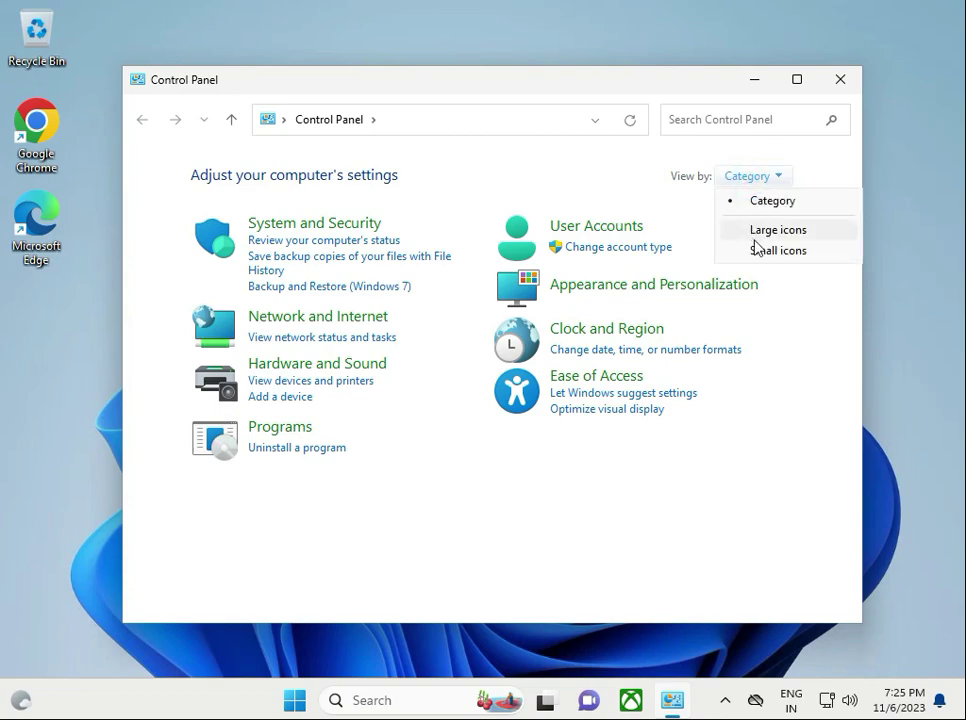
pyautogui.click(778, 228)
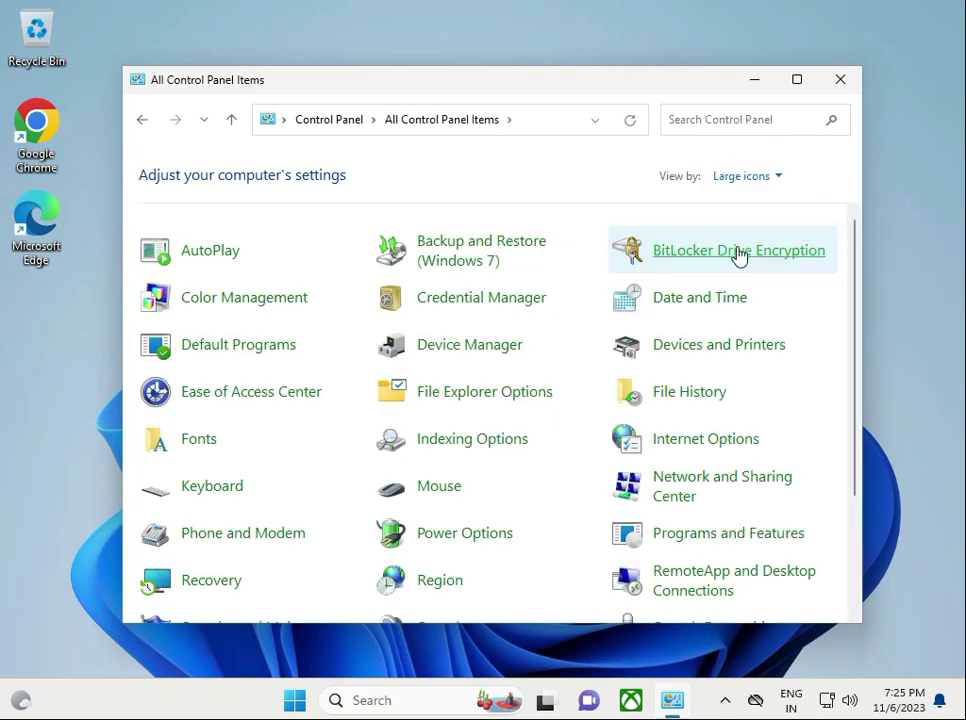
# - Reach the LAN settings from Internet Options' Connections page
pyautogui.click(704, 438)
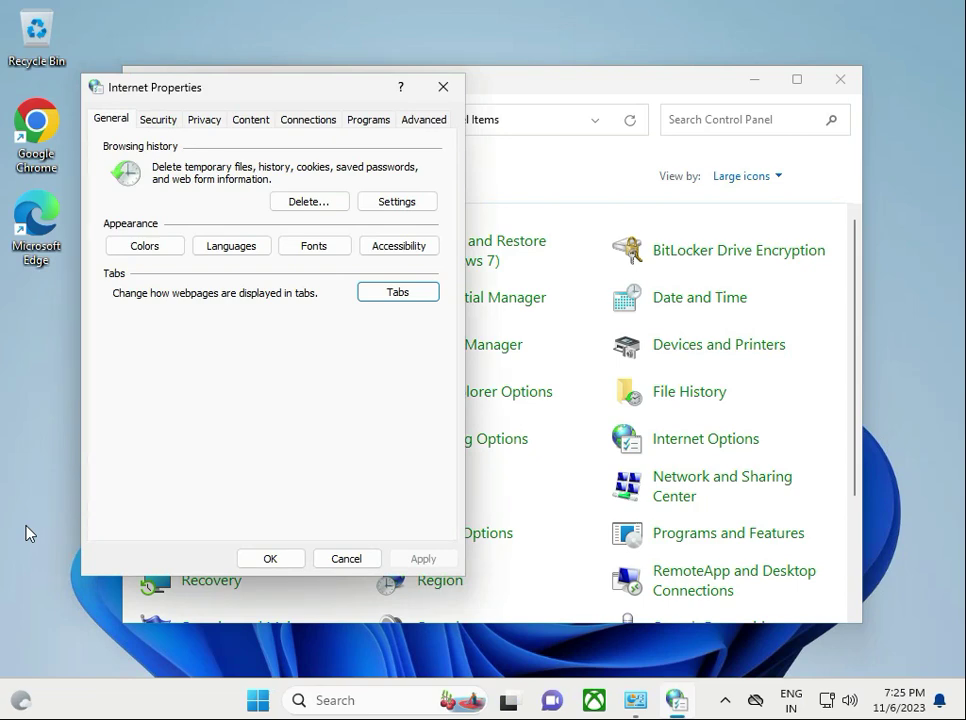
pyautogui.moveTo(52, 304)
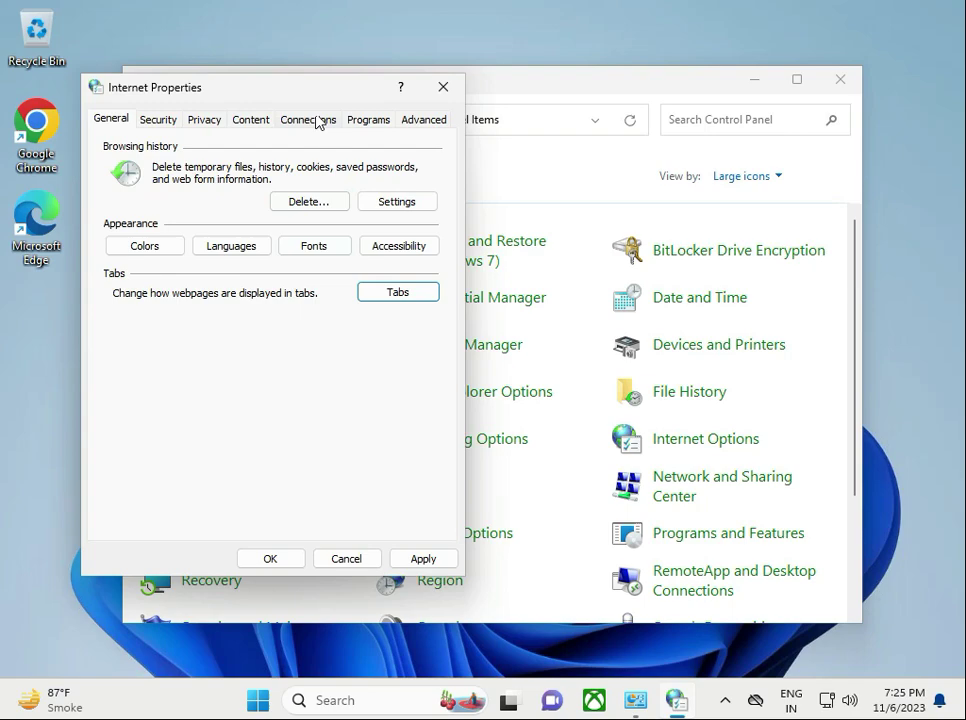
pyautogui.click(308, 120)
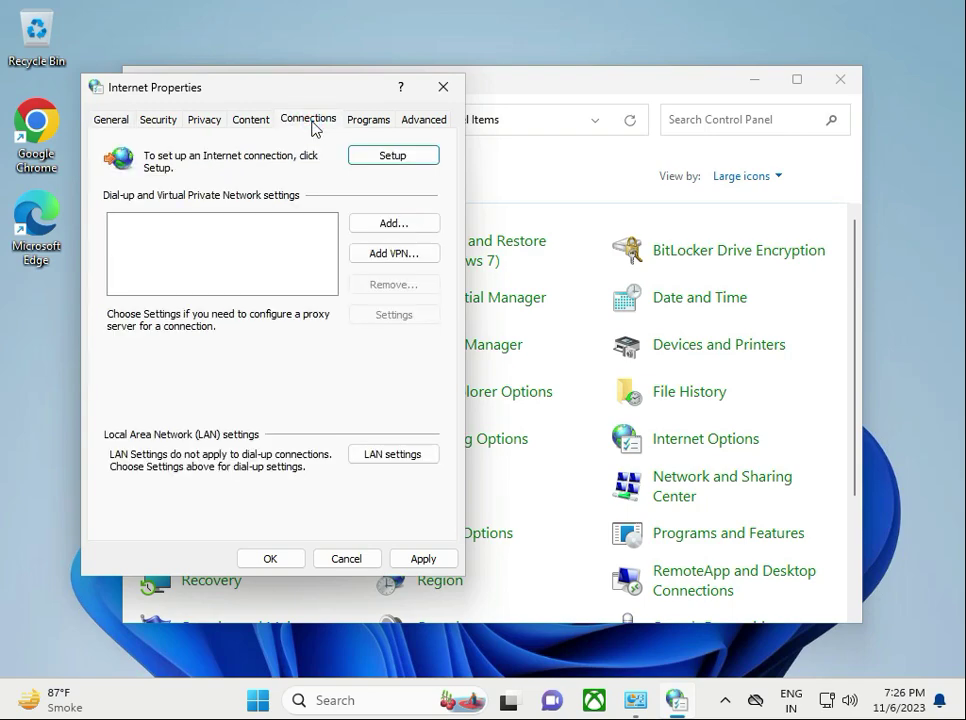
pyautogui.moveTo(394, 452)
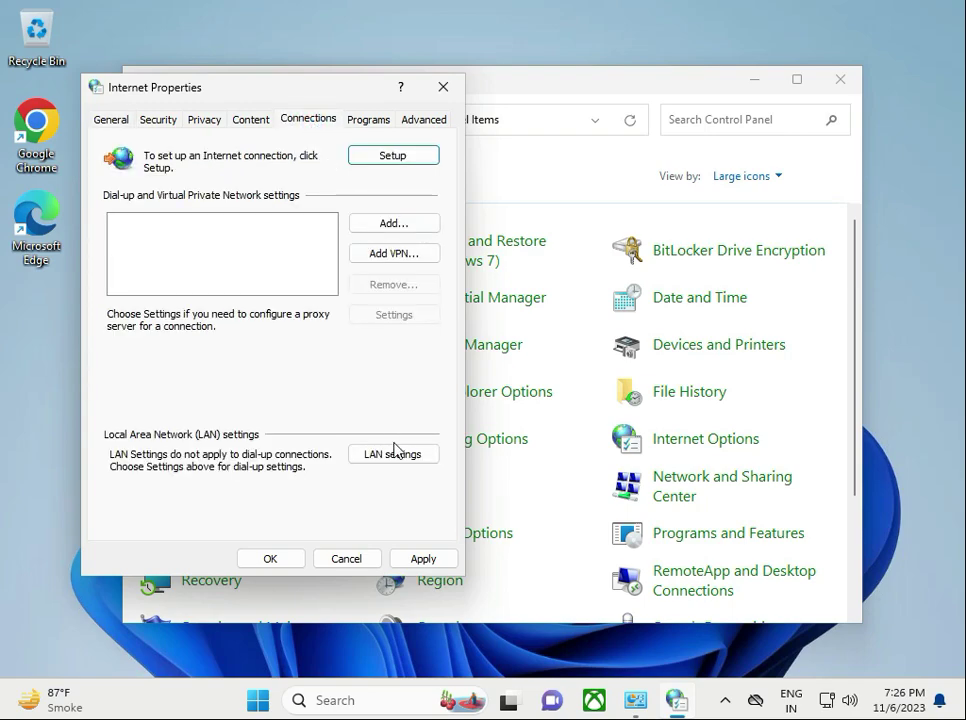
pyautogui.click(392, 452)
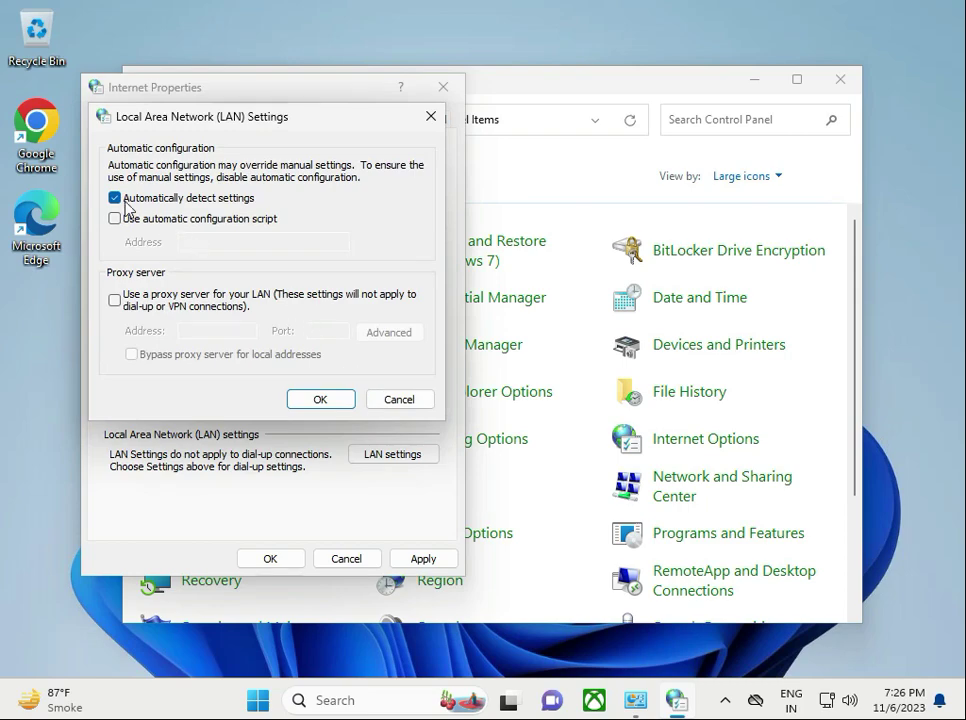
pyautogui.moveTo(196, 212)
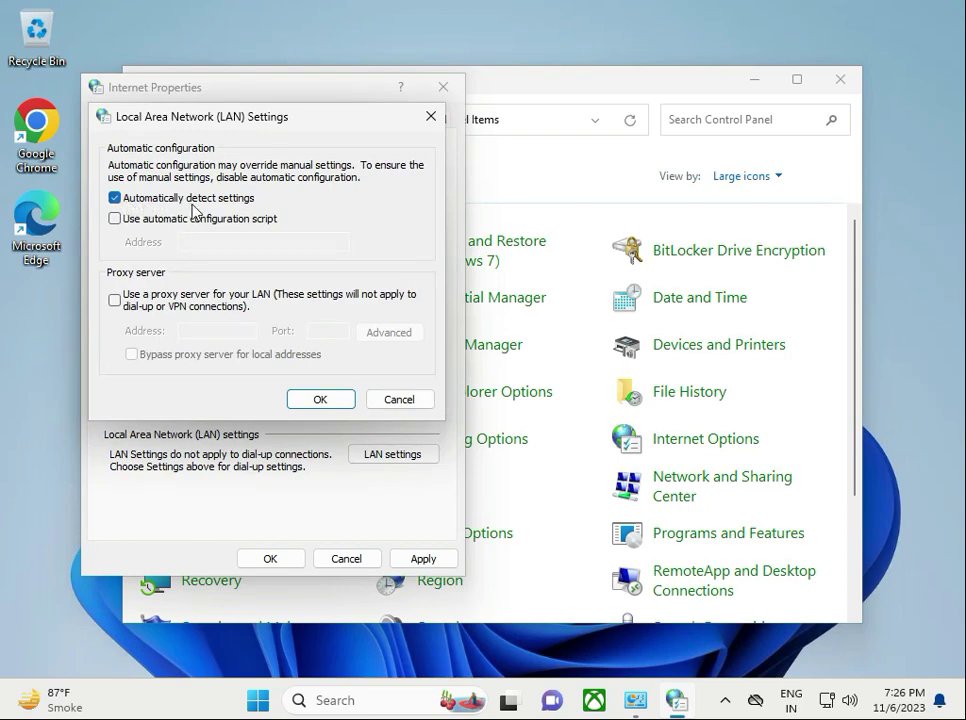
pyautogui.moveTo(136, 304)
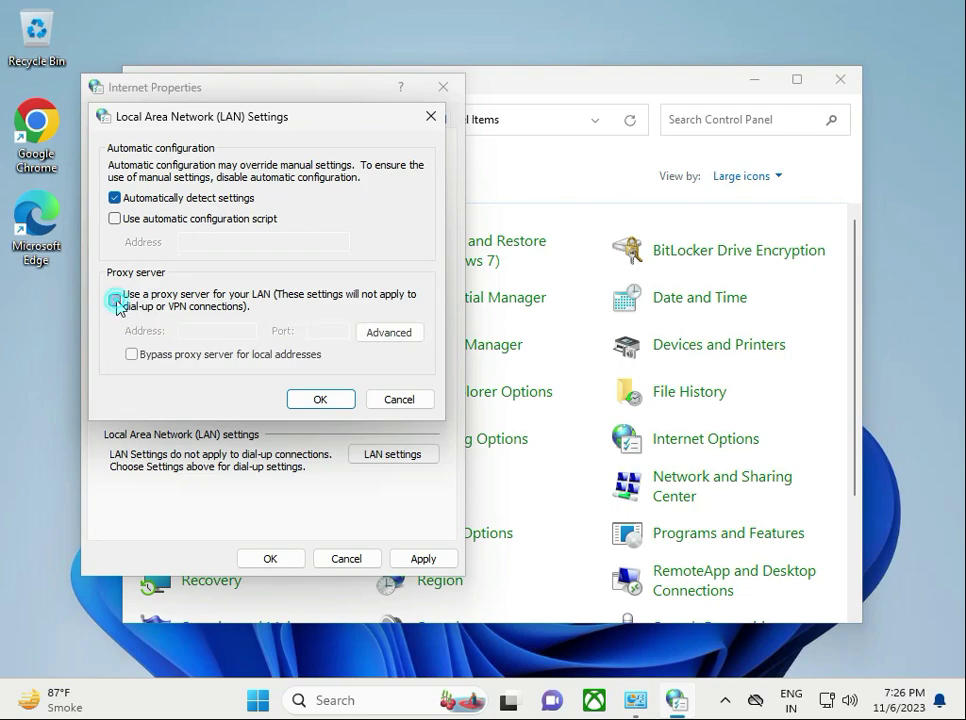
# - Untick 'Use a proxy server for your LAN', keep automatic detection, and confirm both dialogs
pyautogui.click(114, 300)
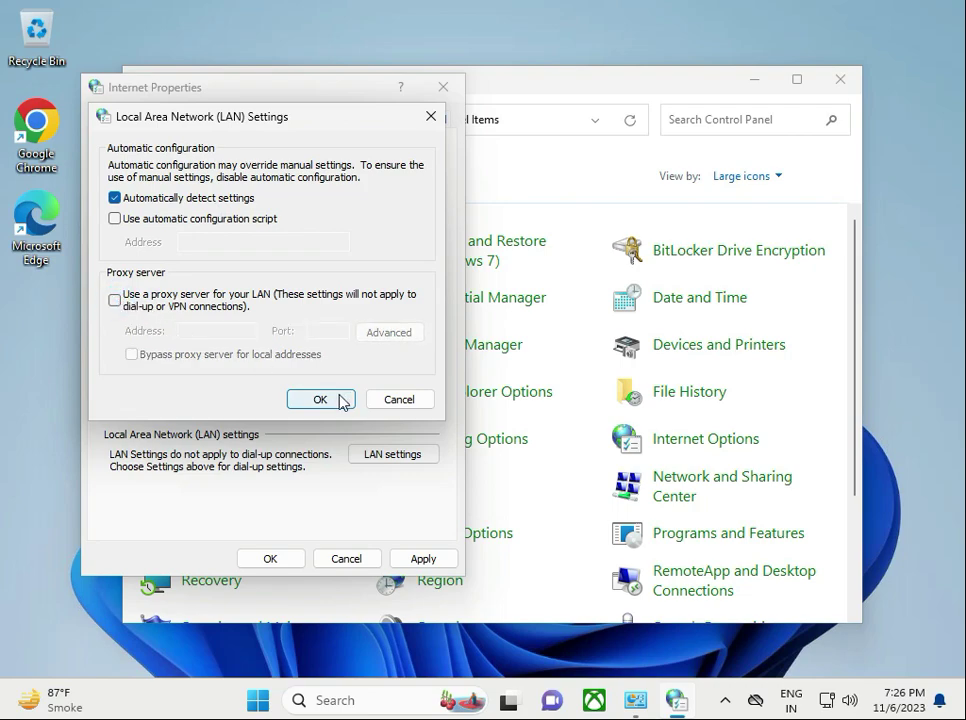
pyautogui.click(320, 400)
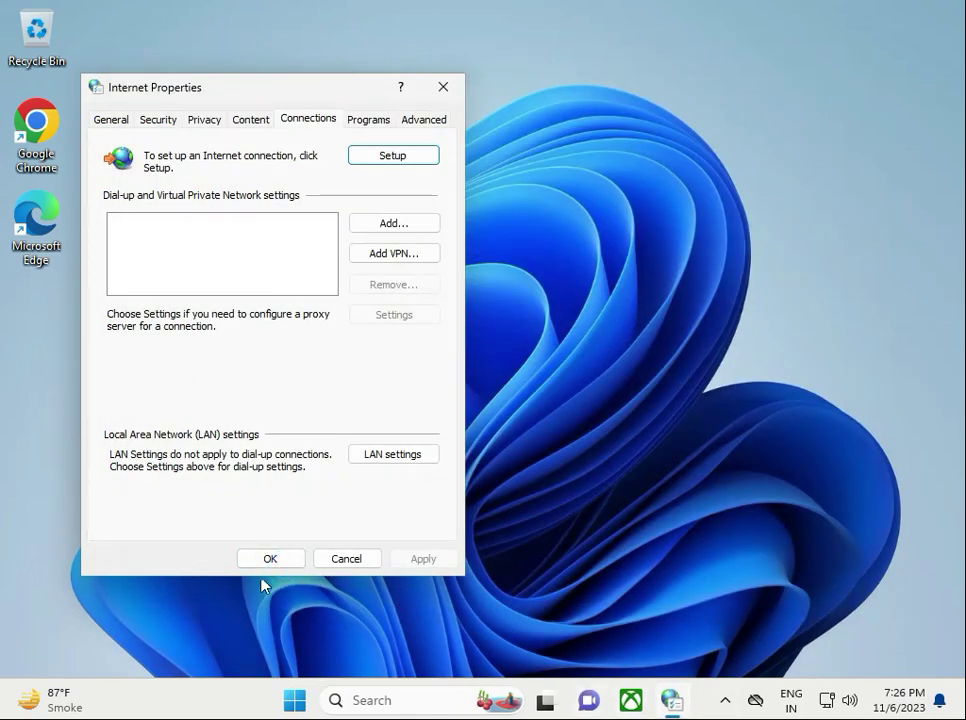
pyautogui.click(270, 558)
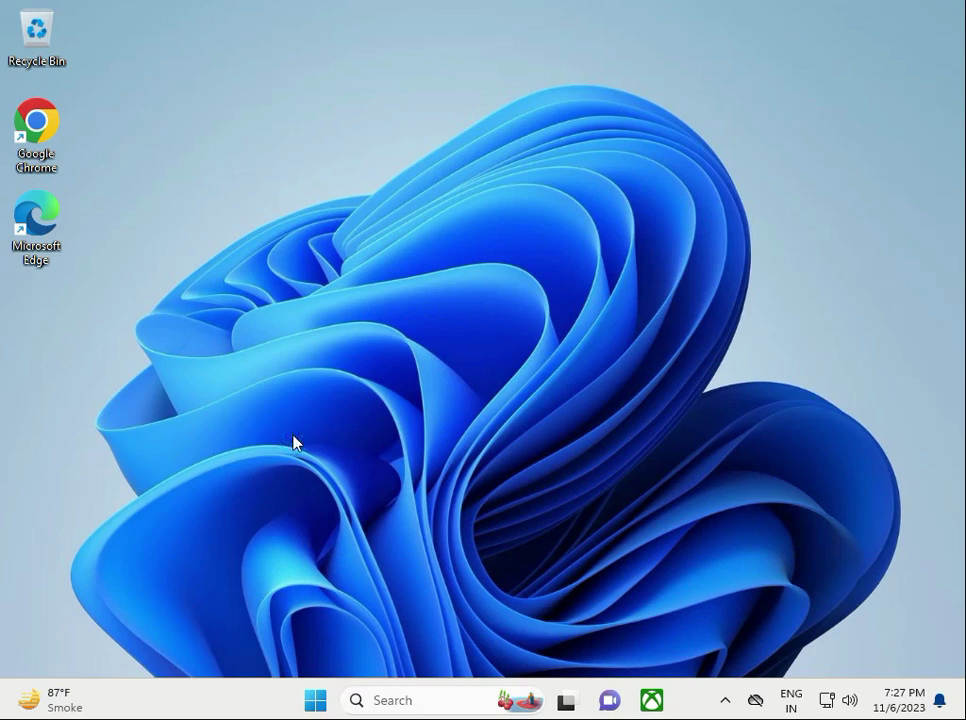
# - Run regedit from the Run dialog so the Registry Editor UAC prompt appears
pyautogui.press('Win+r')
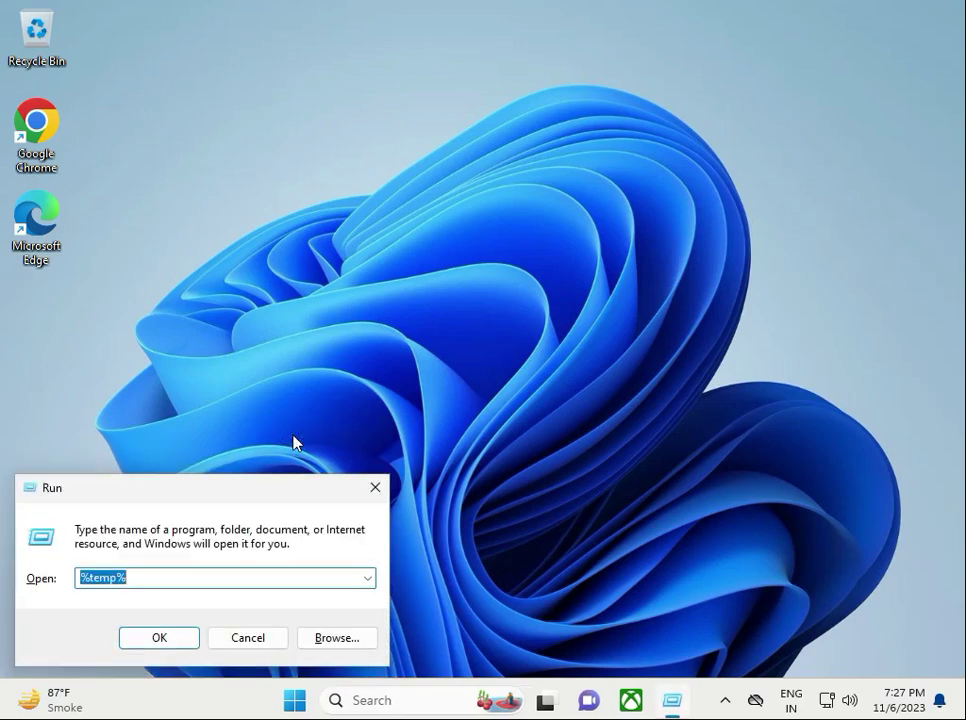
pyautogui.write('rege')
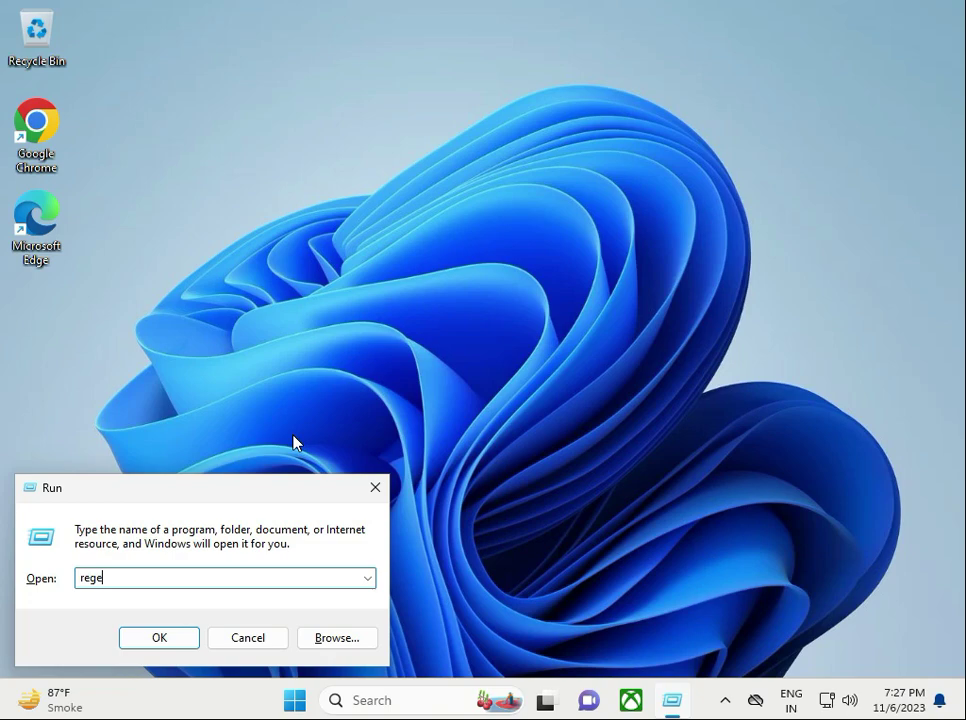
pyautogui.write('dit')
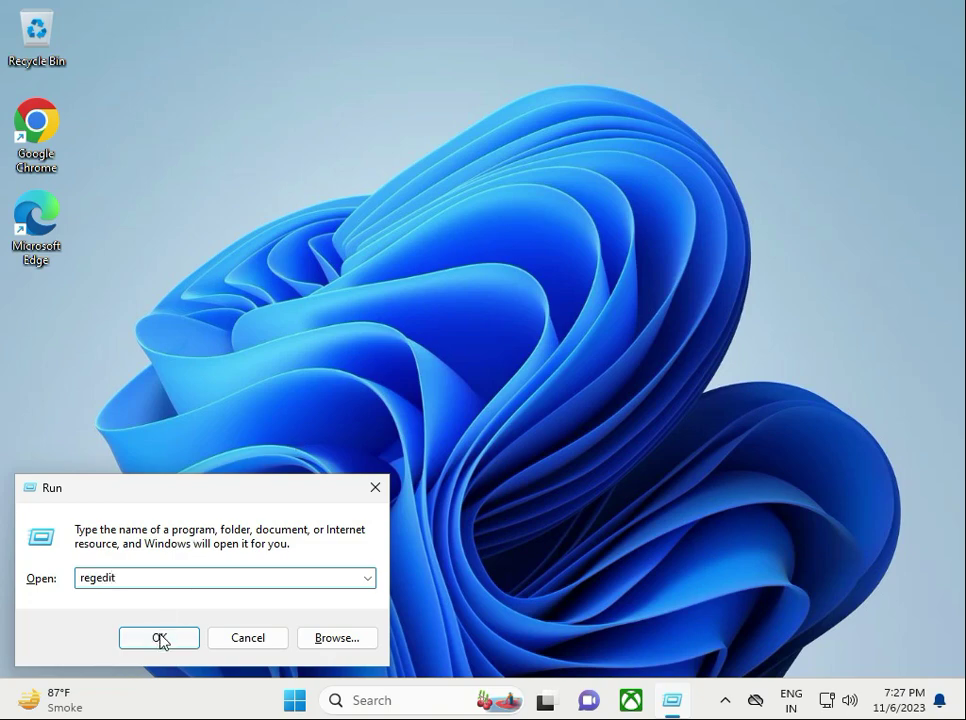
pyautogui.click(158, 636)
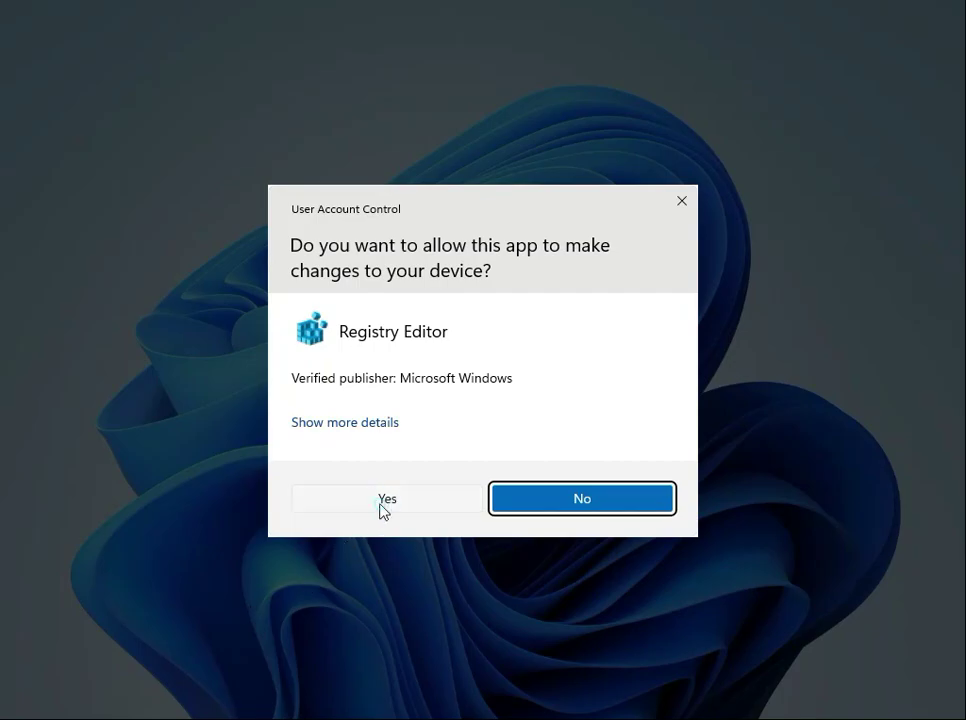
# - Allow Registry Editor, then expand HKEY_CURRENT_USER > Software > Microsoft
pyautogui.click(388, 498)
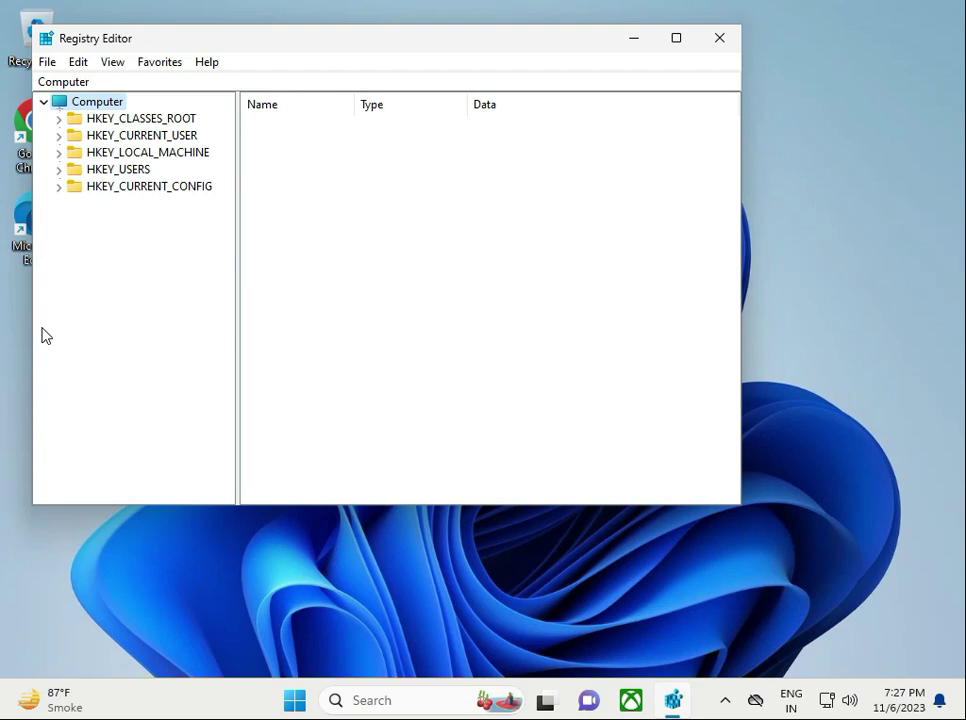
pyautogui.moveTo(92, 160)
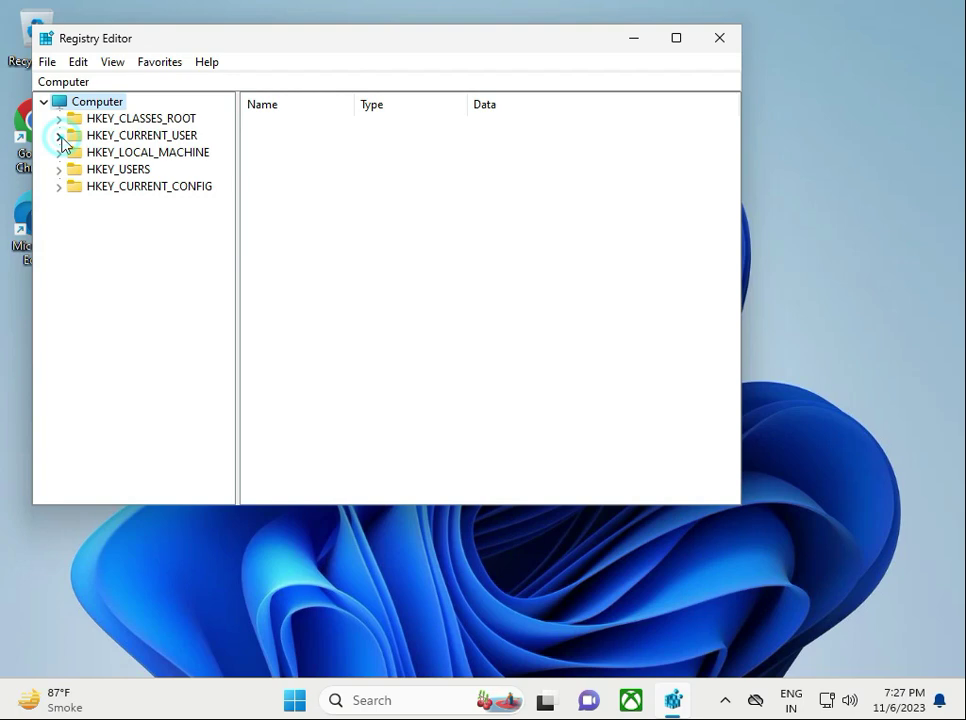
pyautogui.click(60, 136)
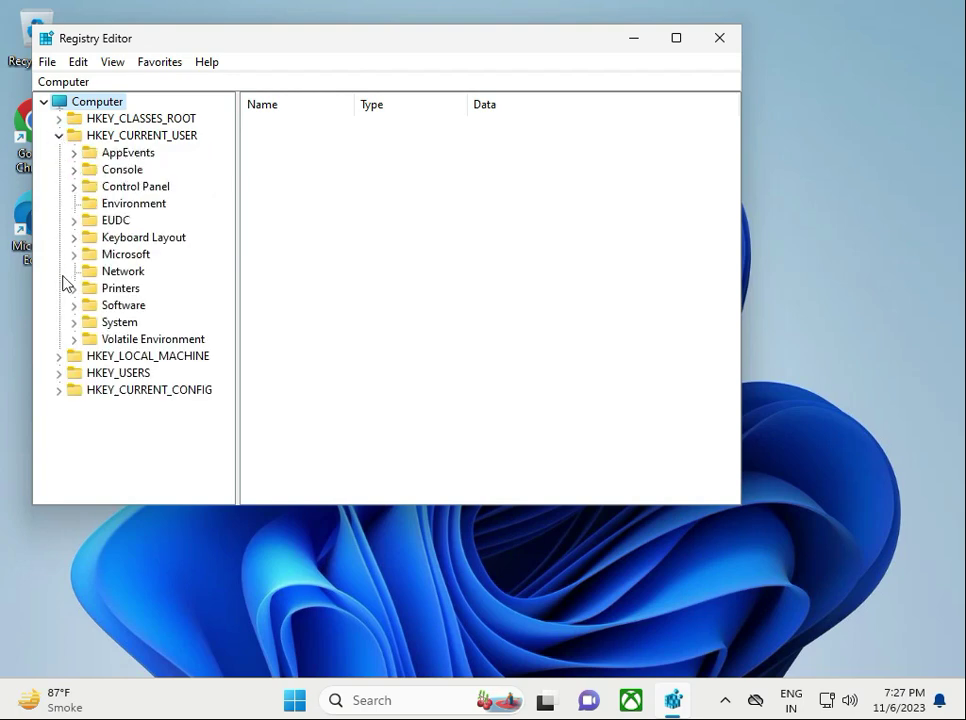
pyautogui.click(76, 304)
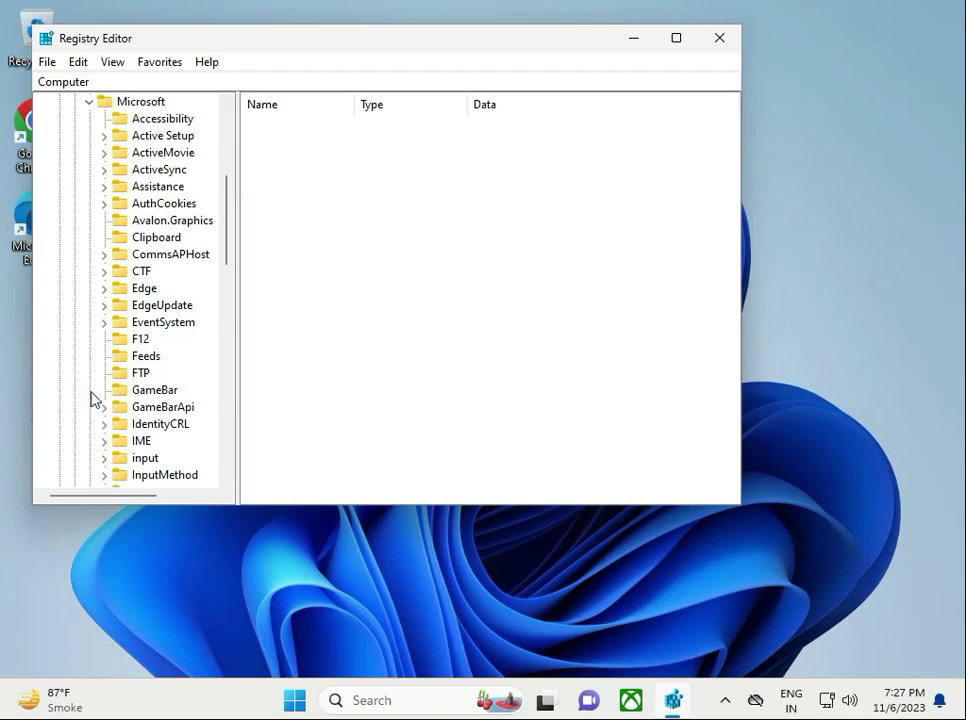
pyautogui.scroll(-3)
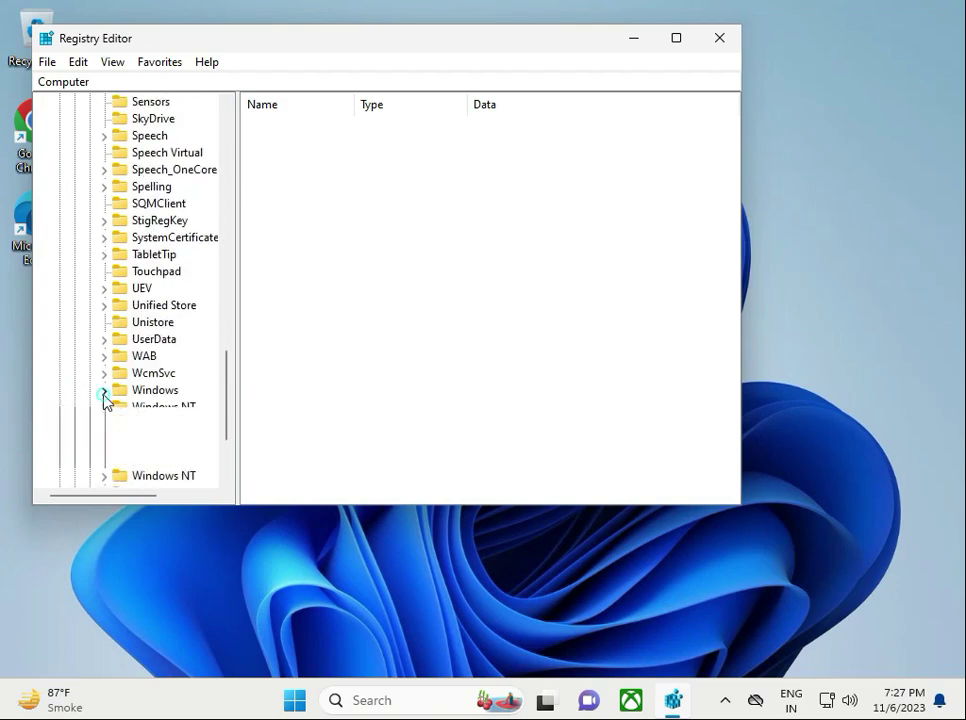
# - Expand Windows > CurrentVersion and scroll its subkeys toward Internet Settings
pyautogui.click(104, 390)
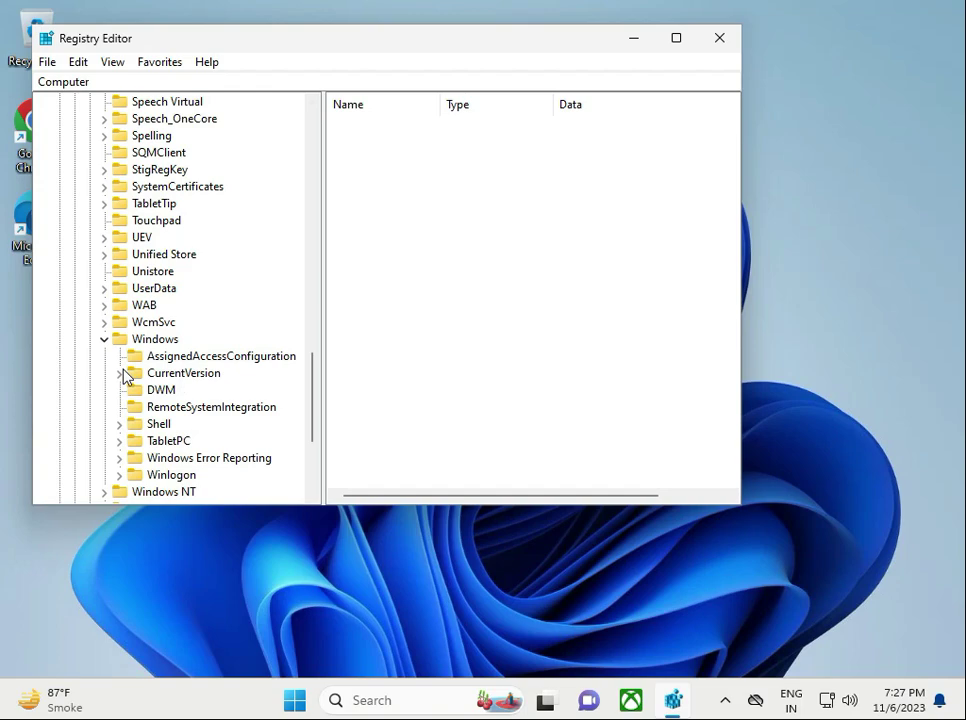
pyautogui.click(132, 374)
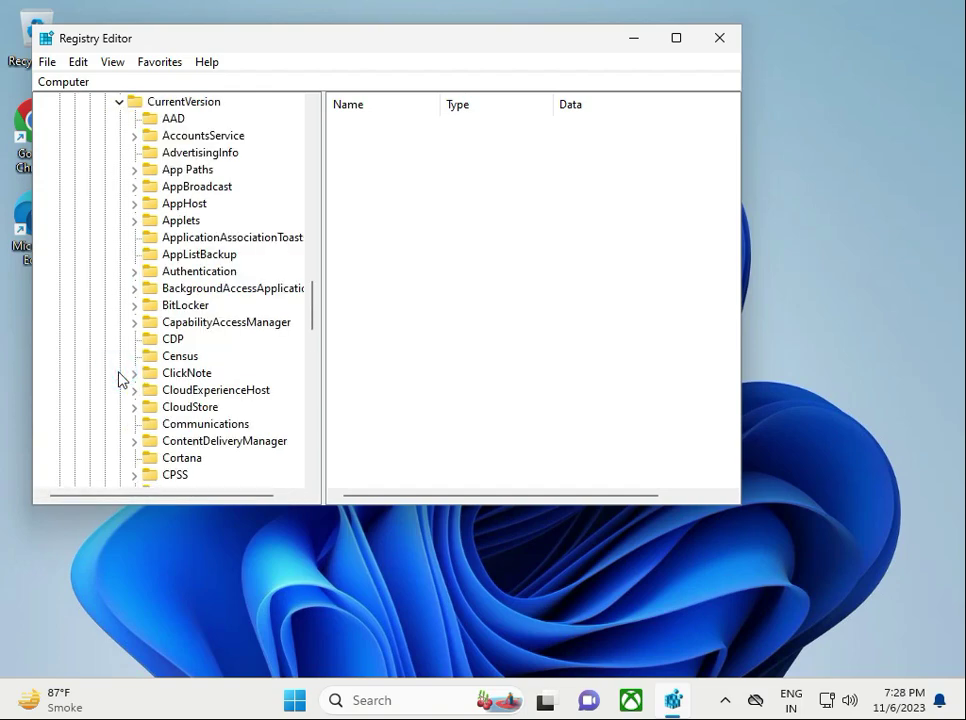
pyautogui.scroll(-3)
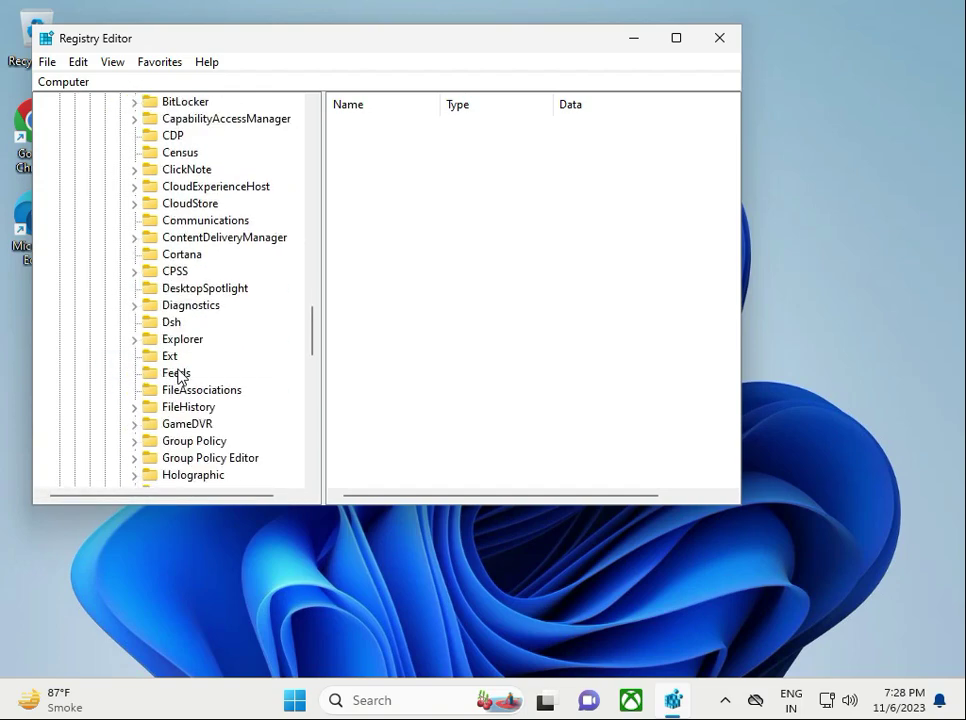
pyautogui.scroll(-3)
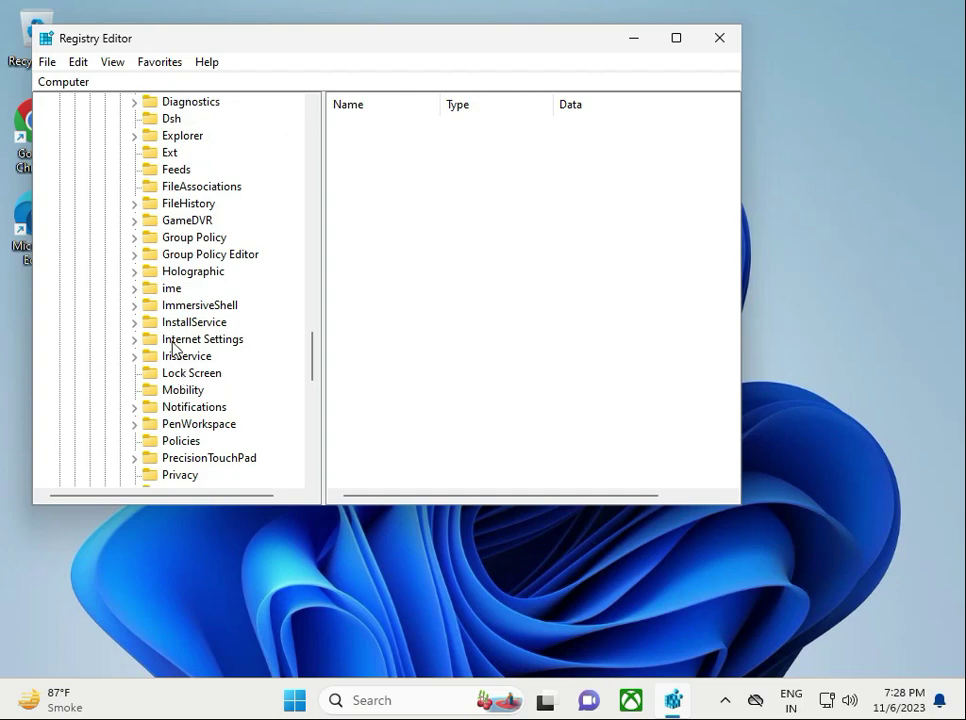
pyautogui.moveTo(168, 332)
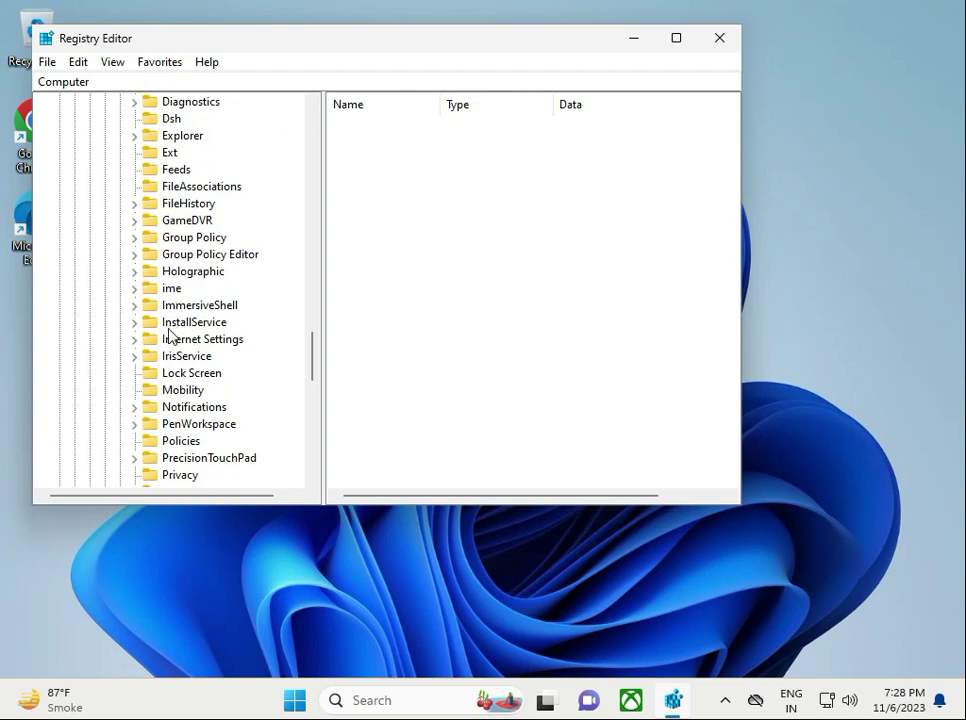
pyautogui.moveTo(154, 356)
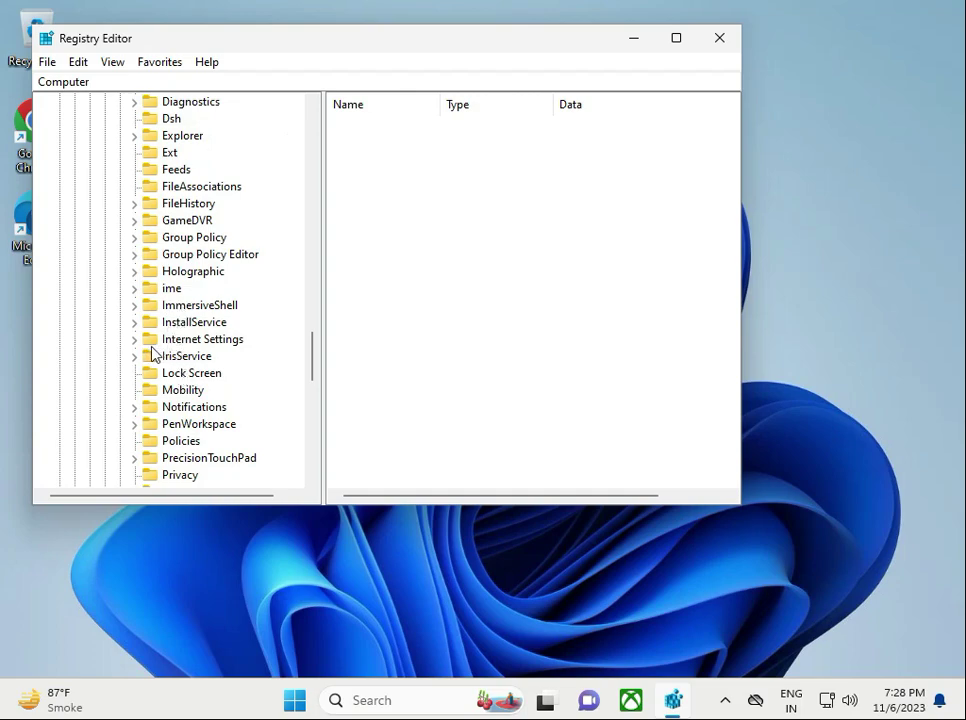
# - Delete the ProxyEnable value under Internet Settings, confirm, and close Registry Editor
pyautogui.click(136, 340)
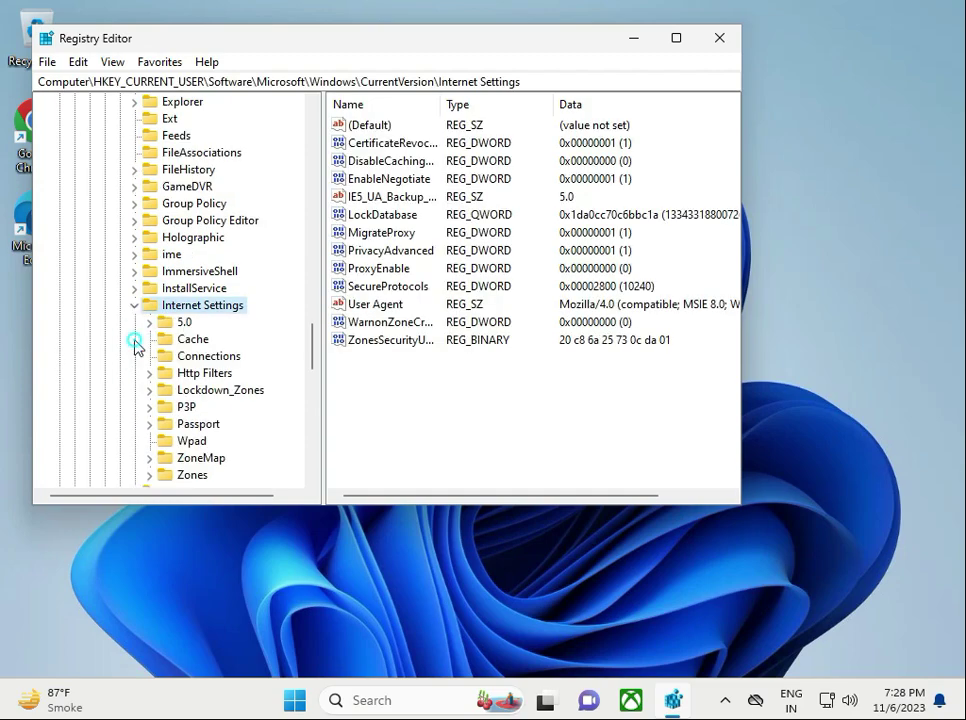
pyautogui.moveTo(8, 396)
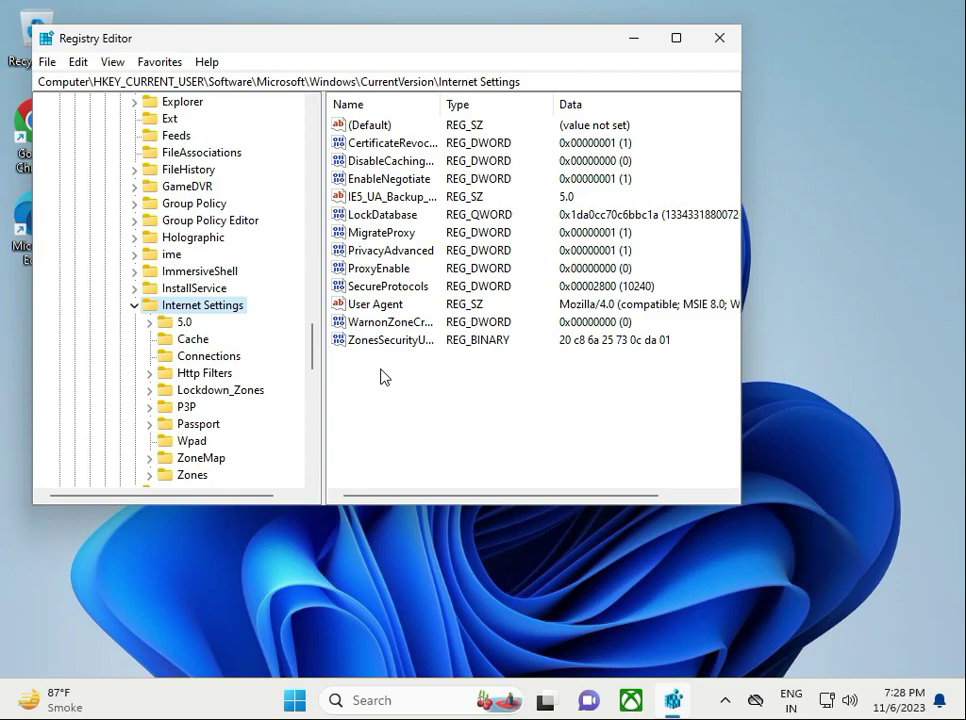
pyautogui.click(384, 268)
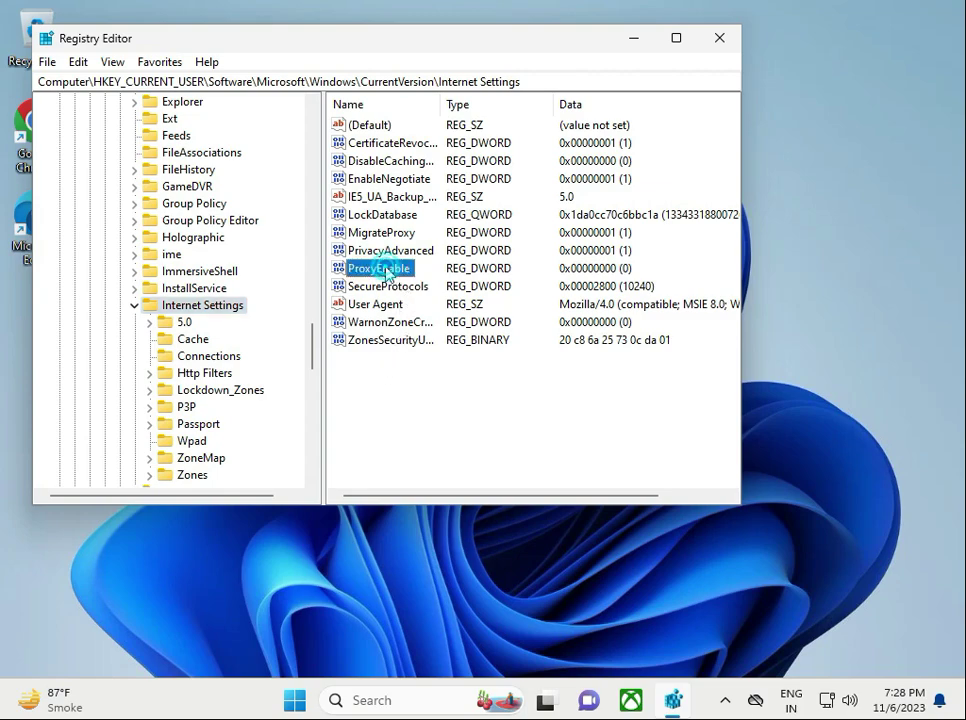
pyautogui.rightClick(376, 268)
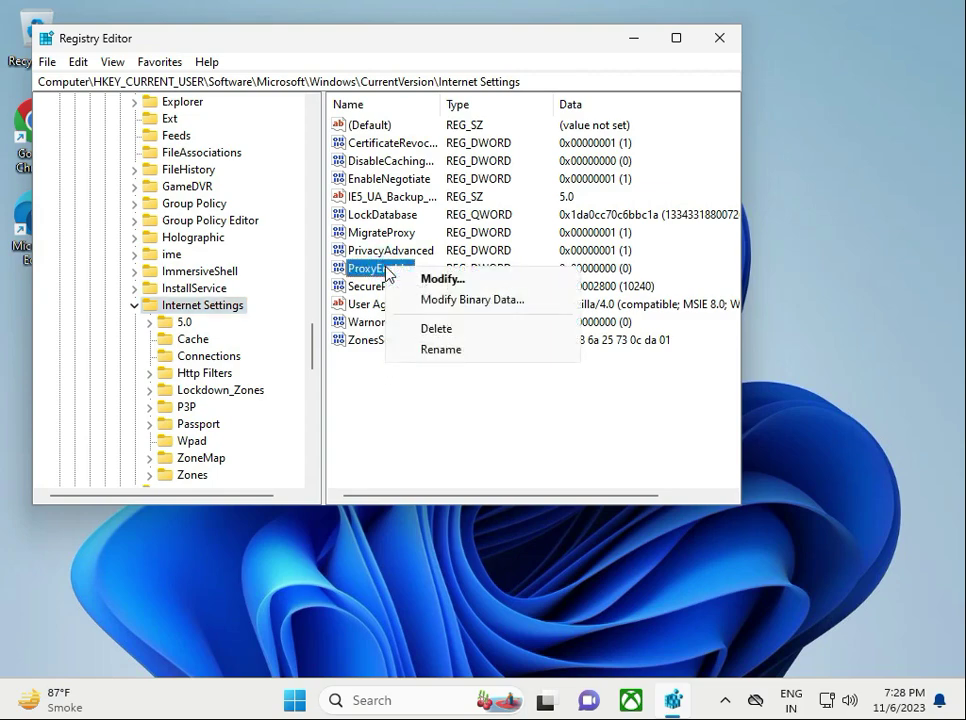
pyautogui.moveTo(414, 328)
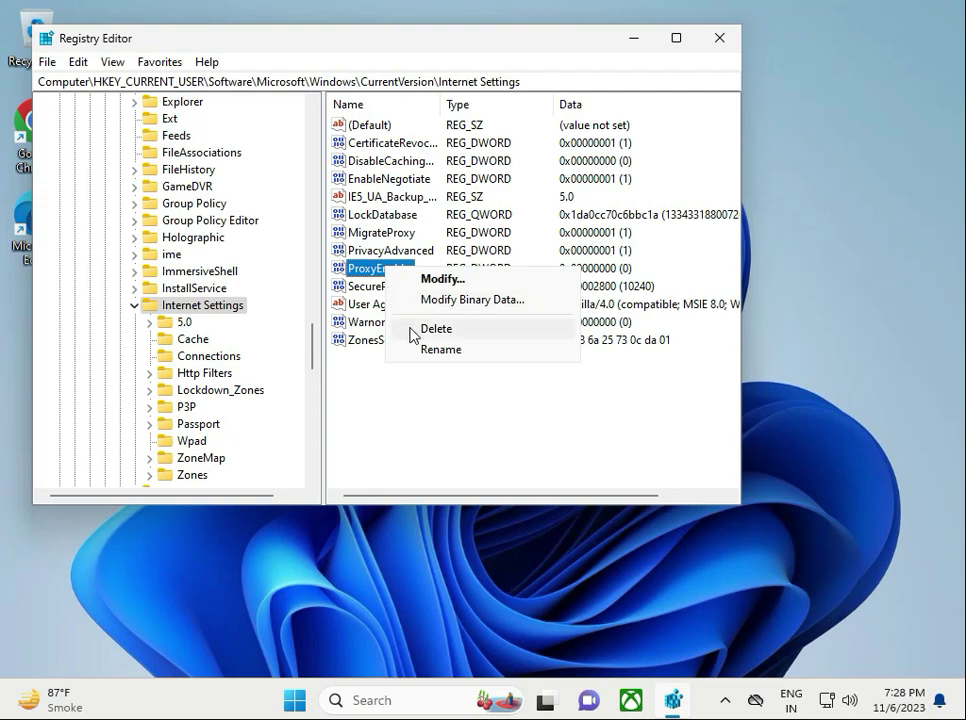
pyautogui.click(436, 328)
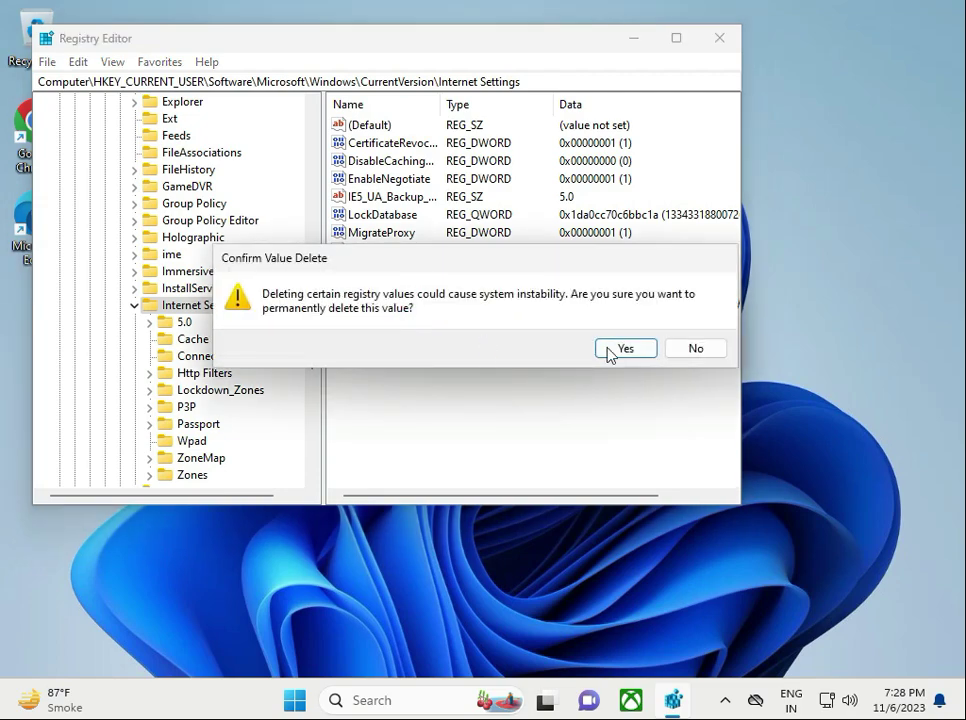
pyautogui.click(624, 348)
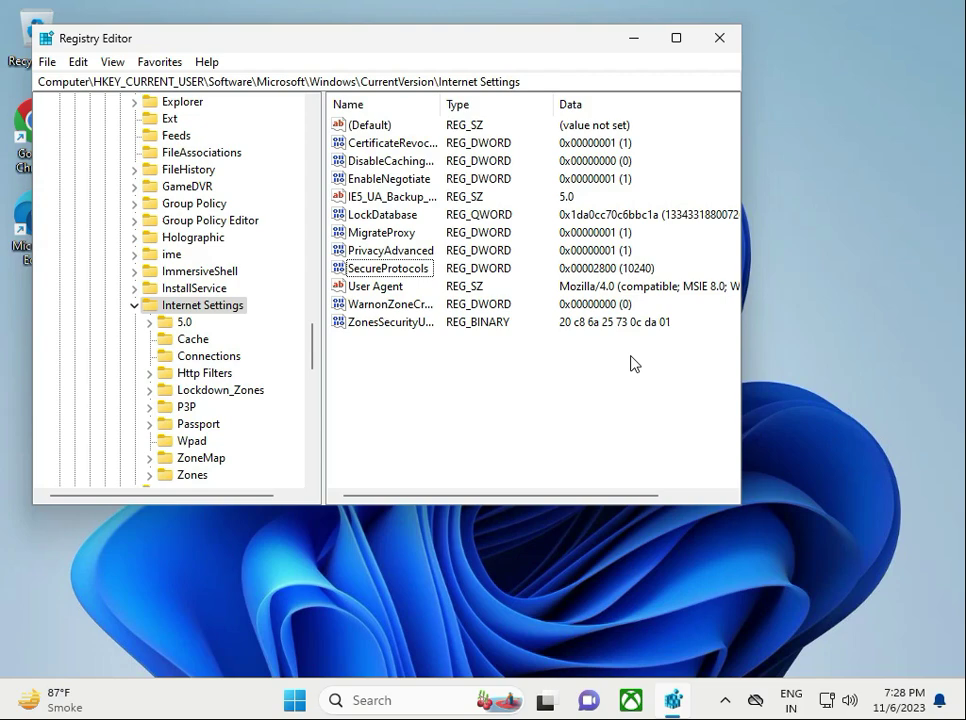
pyautogui.click(720, 38)
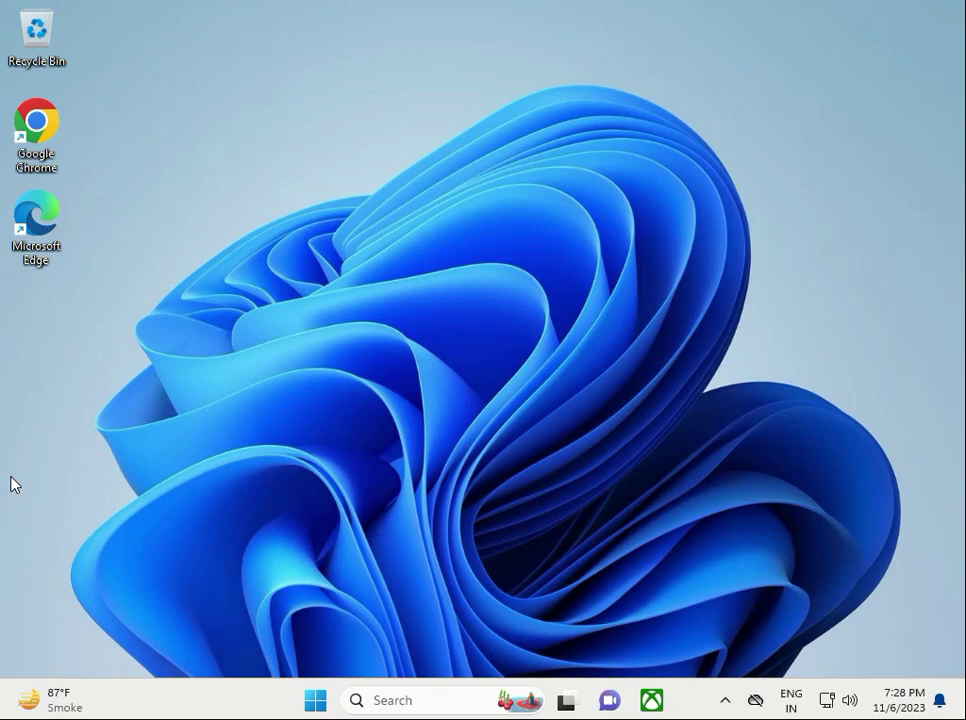
pyautogui.moveTo(70, 688)
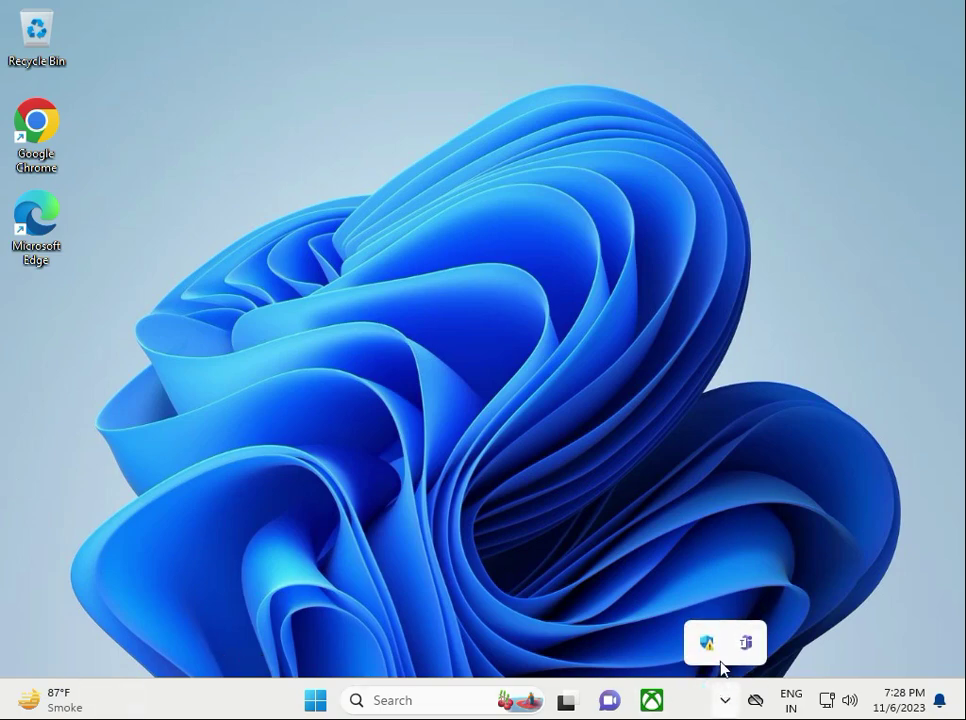
pyautogui.moveTo(708, 650)
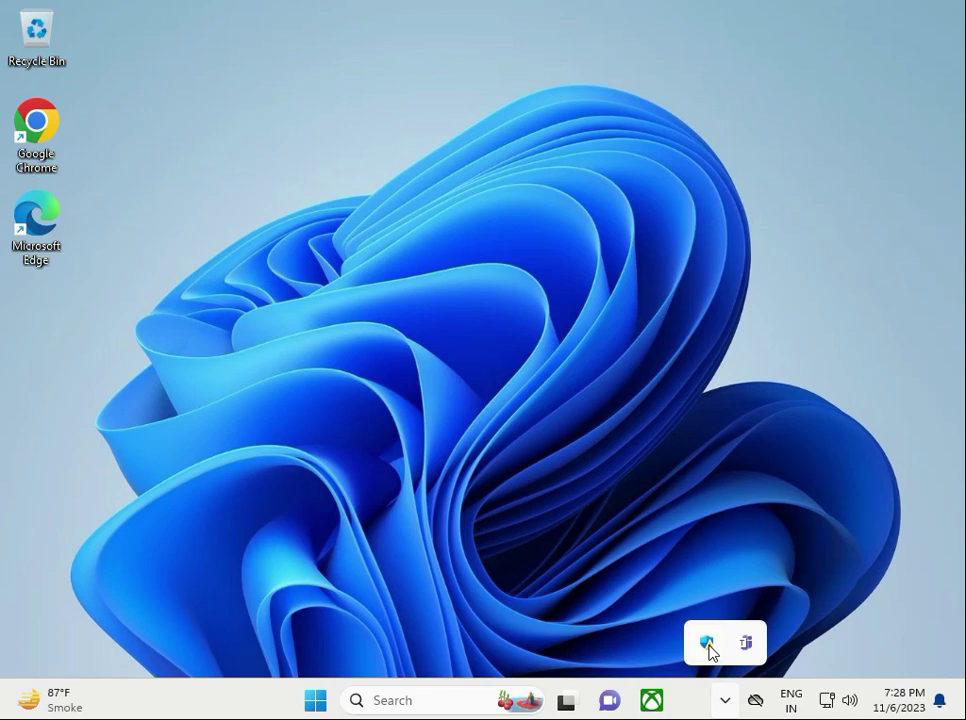
# - Turn Real-time protection Off under Virus & threat protection's Manage settings, then close Windows Security
pyautogui.click(706, 642)
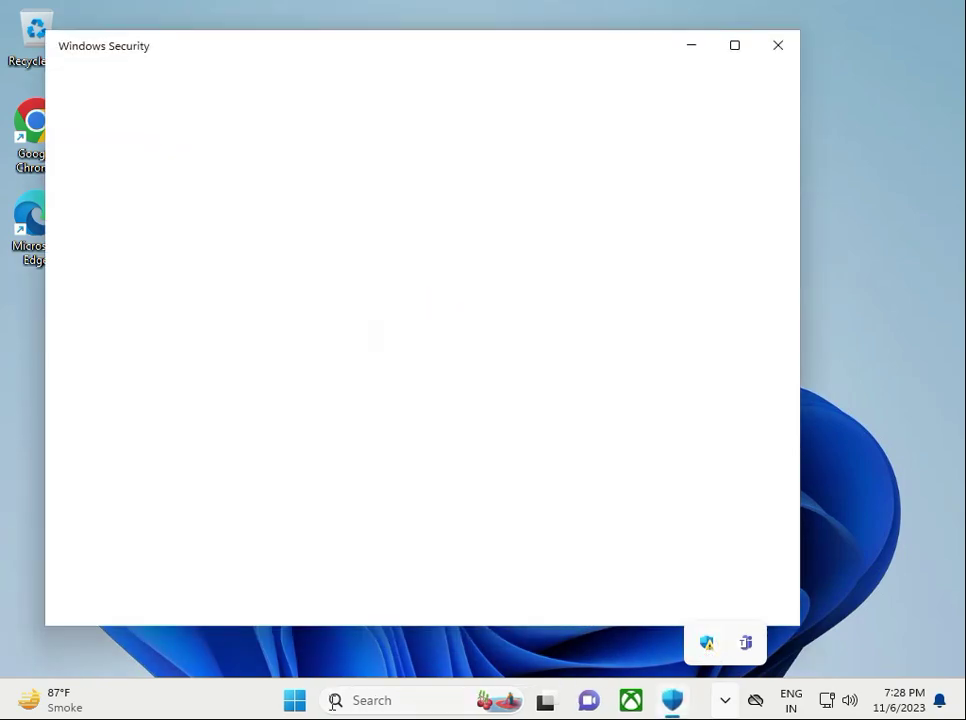
pyautogui.click(292, 700)
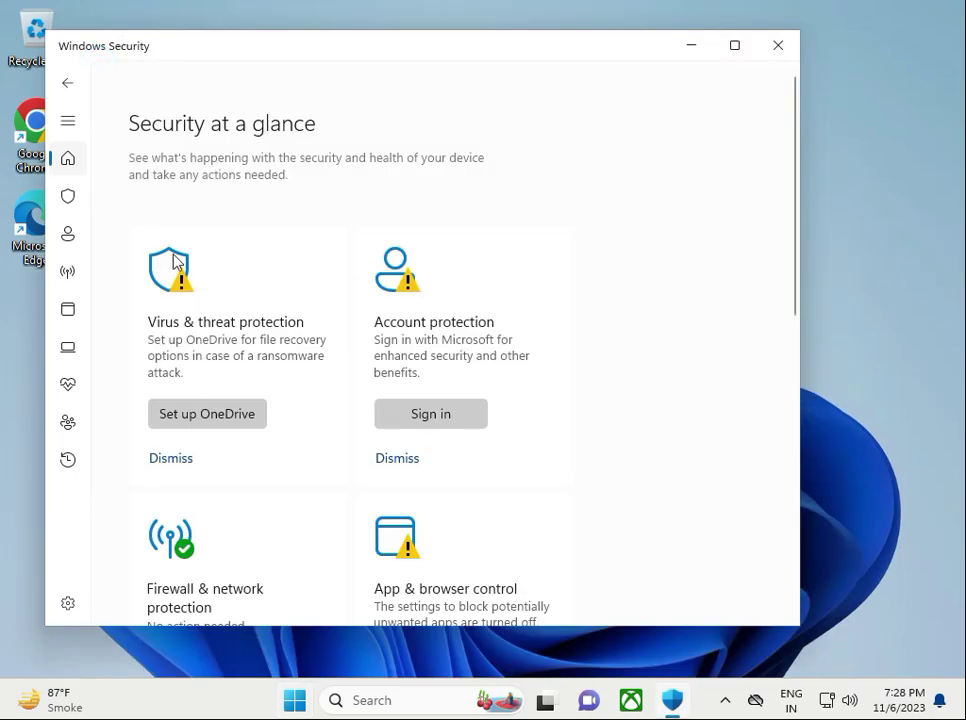
pyautogui.moveTo(220, 342)
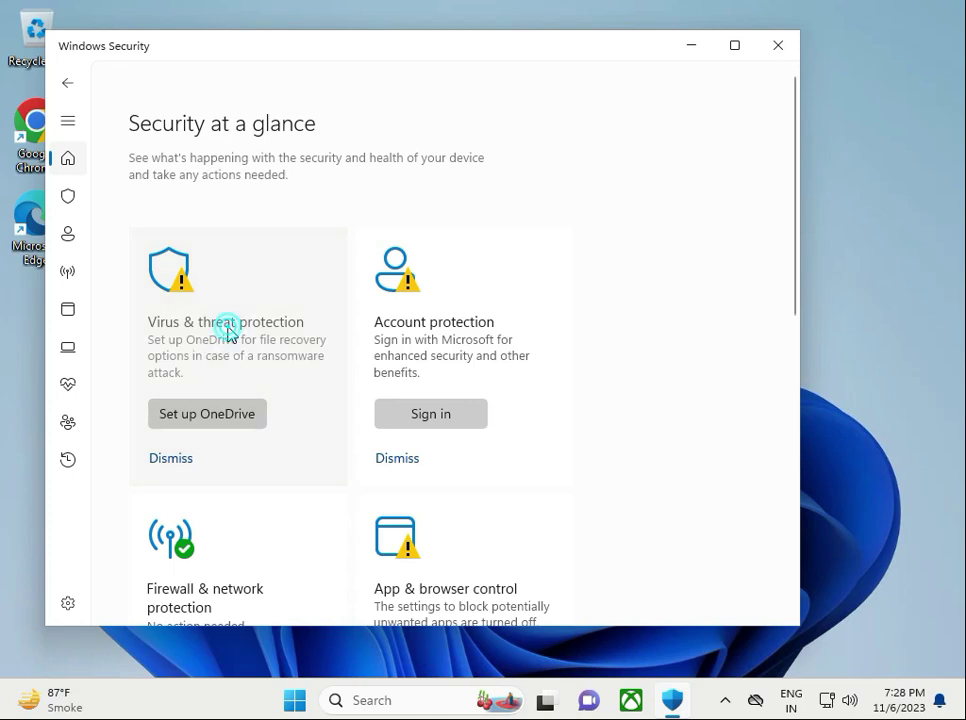
pyautogui.click(224, 320)
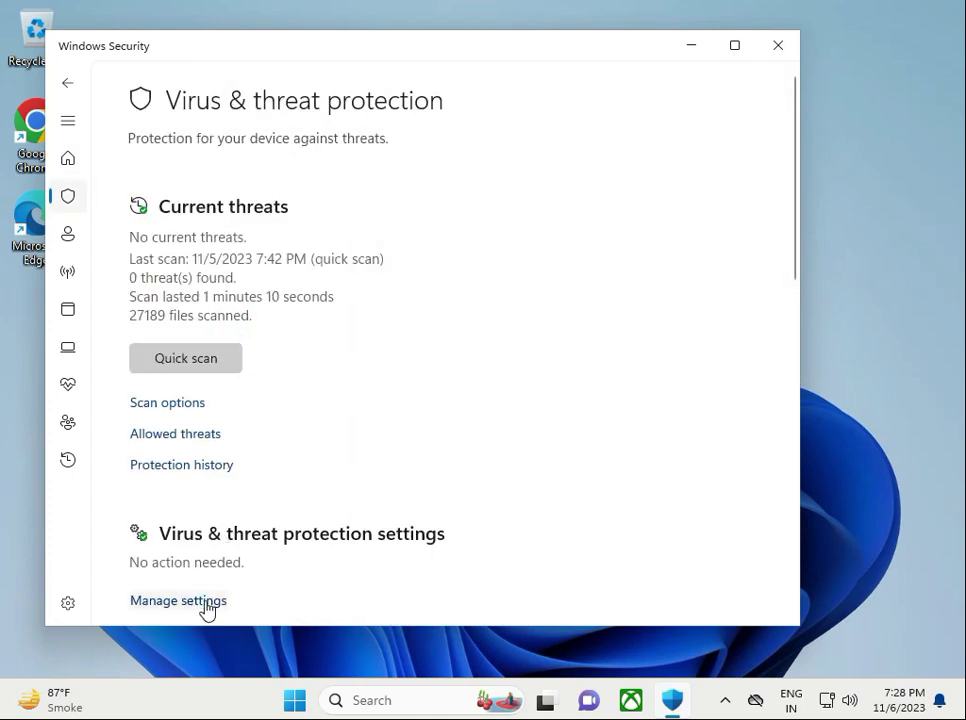
pyautogui.click(178, 600)
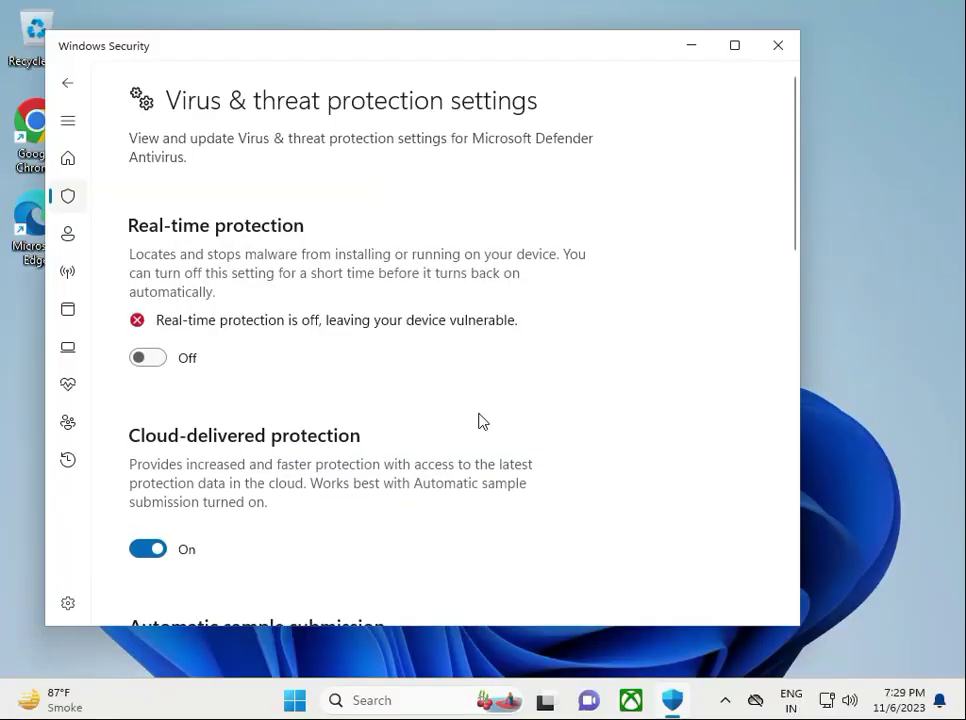
pyautogui.click(776, 44)
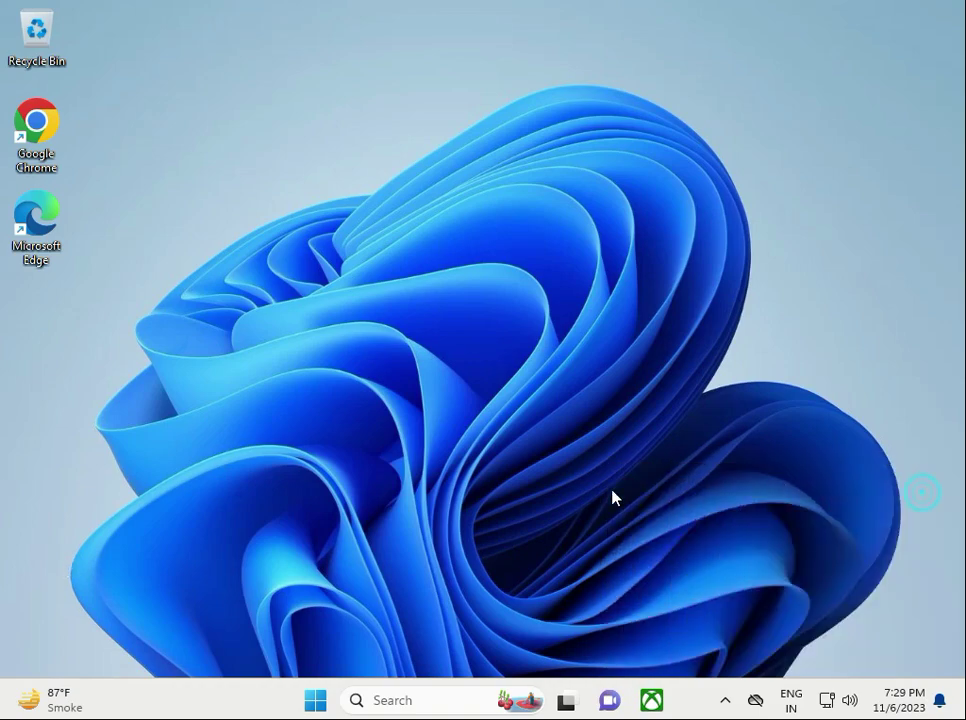
pyautogui.moveTo(372, 600)
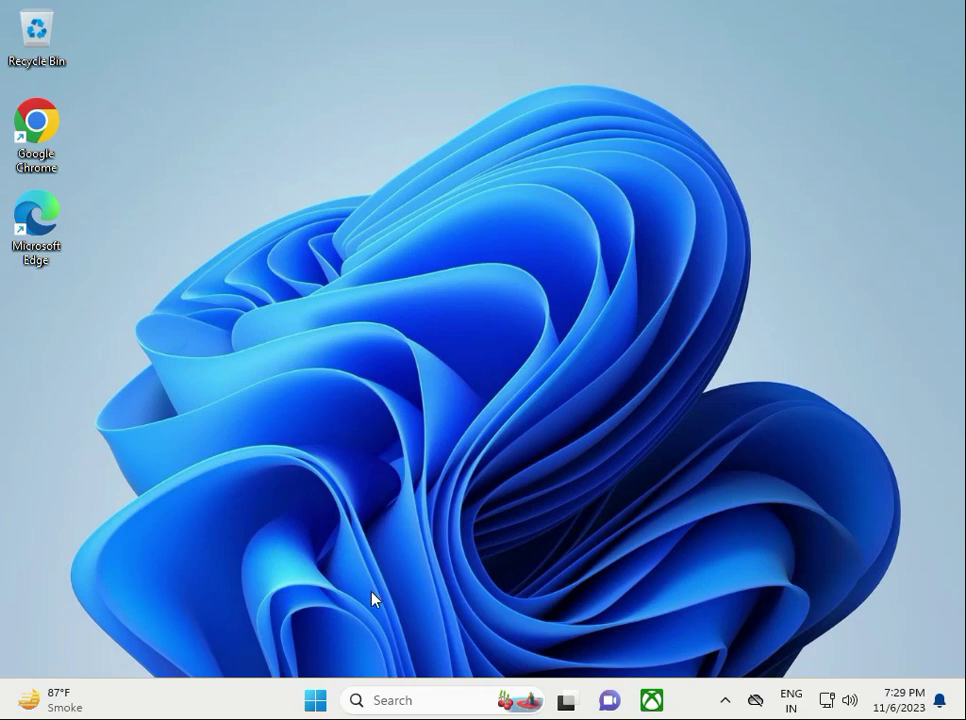
# - Go to Settings > Apps > Installed apps and show Google Chrome's options with Uninstall
pyautogui.click(314, 700)
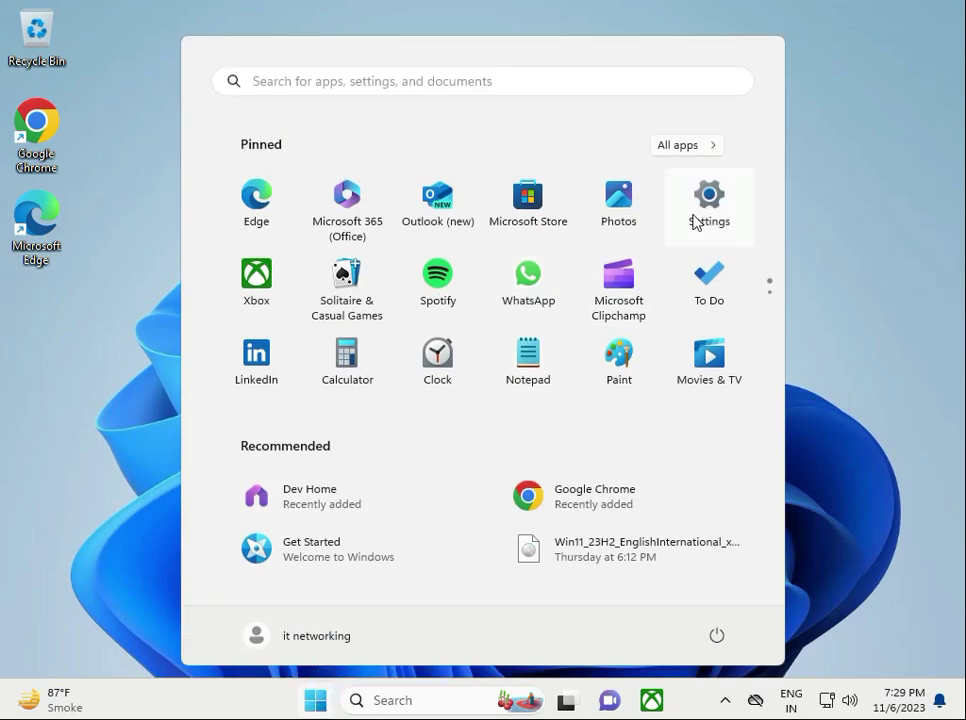
pyautogui.click(708, 206)
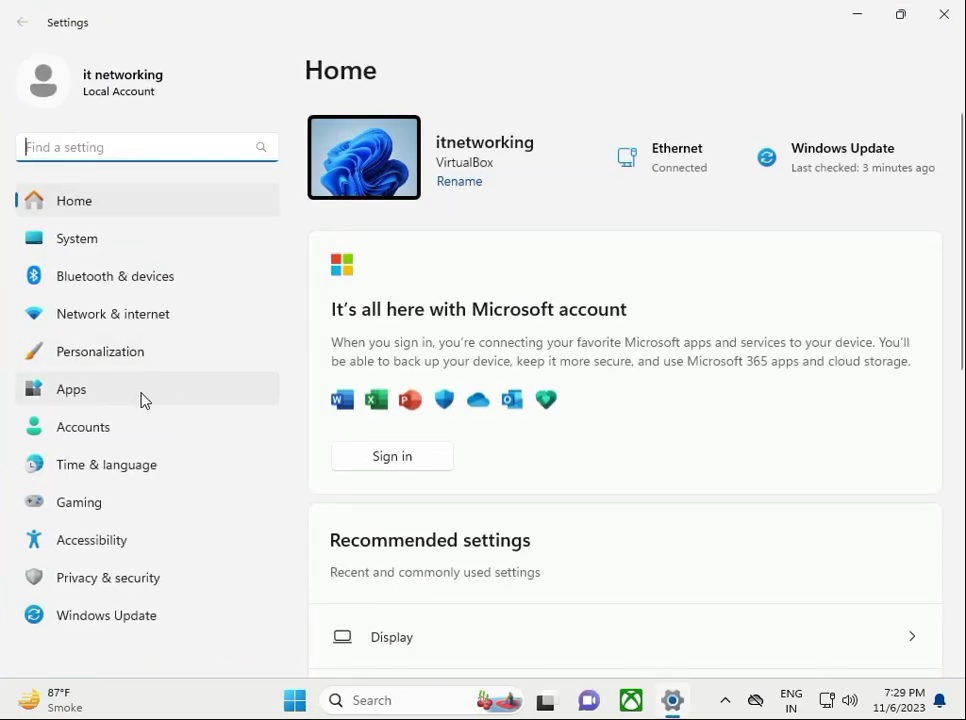
pyautogui.click(72, 388)
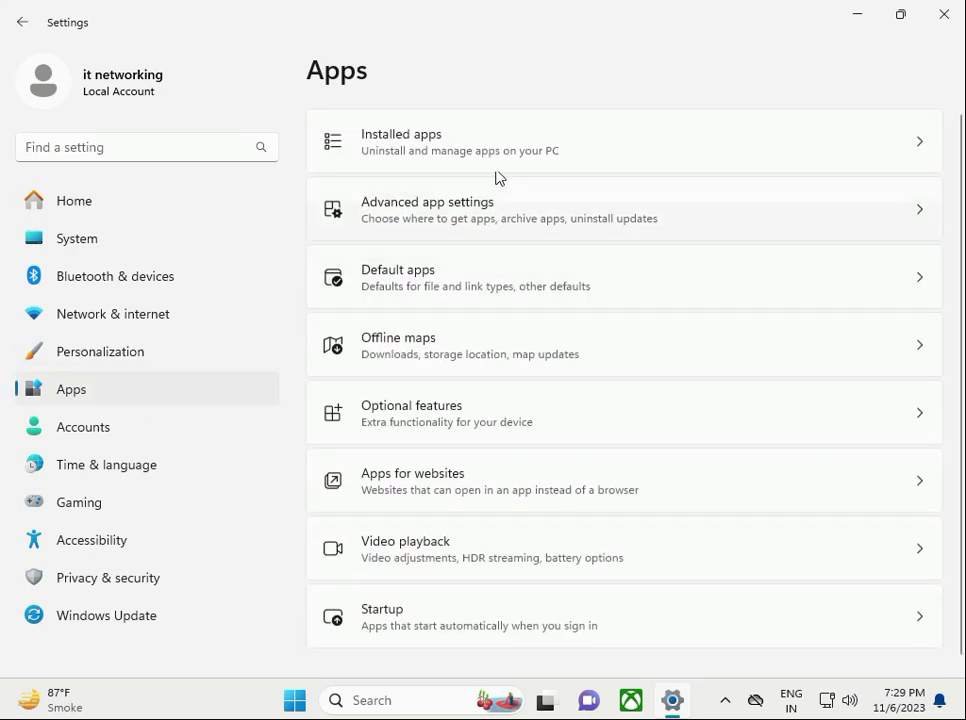
pyautogui.click(622, 140)
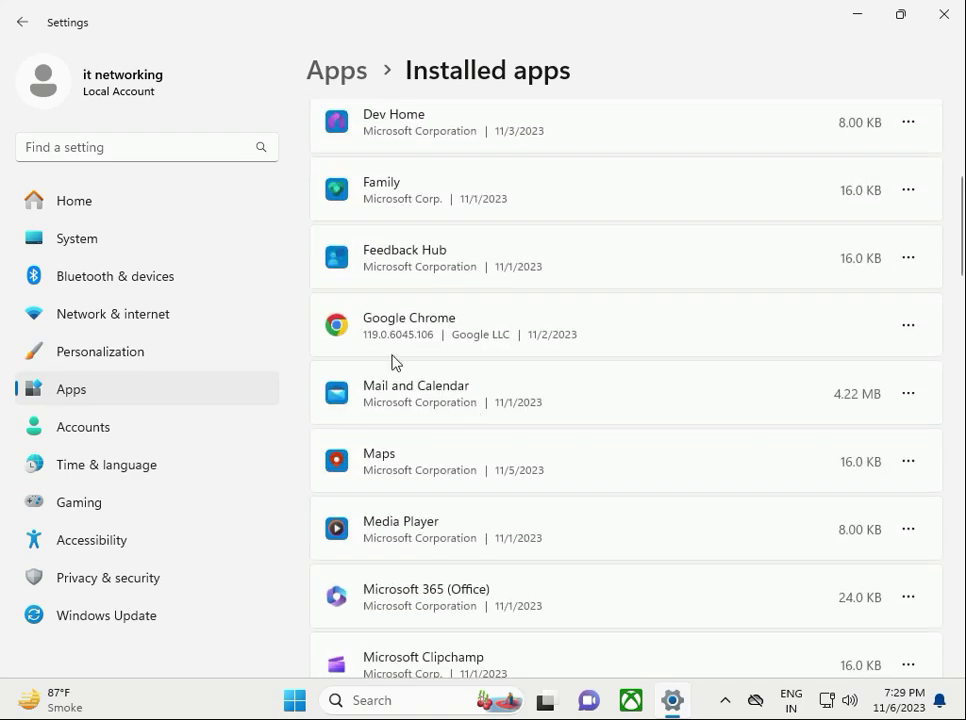
pyautogui.moveTo(908, 324)
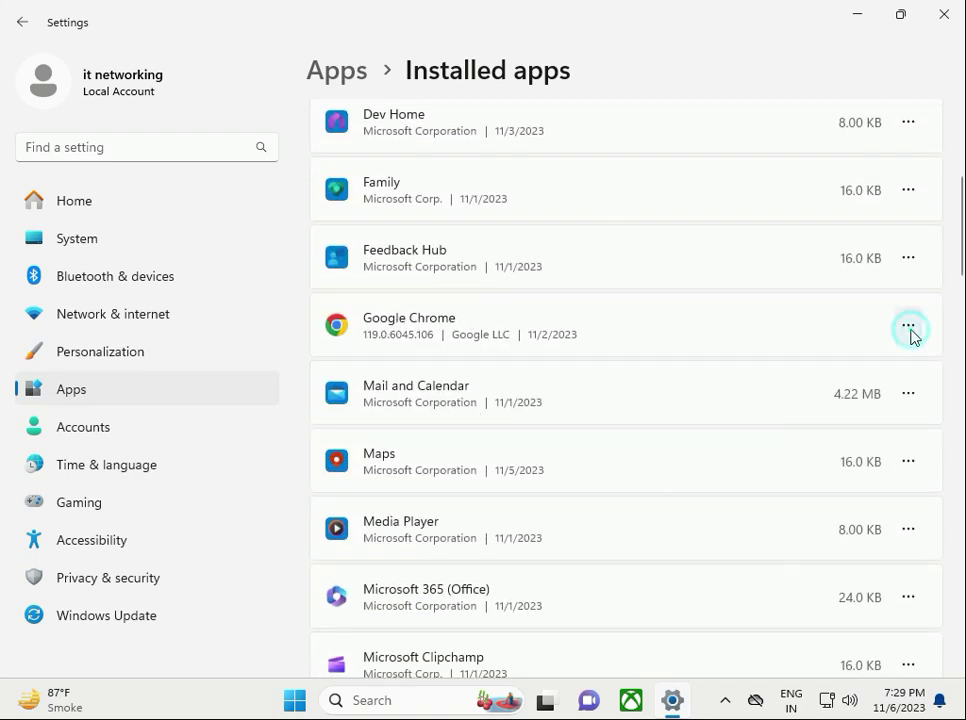
pyautogui.click(908, 324)
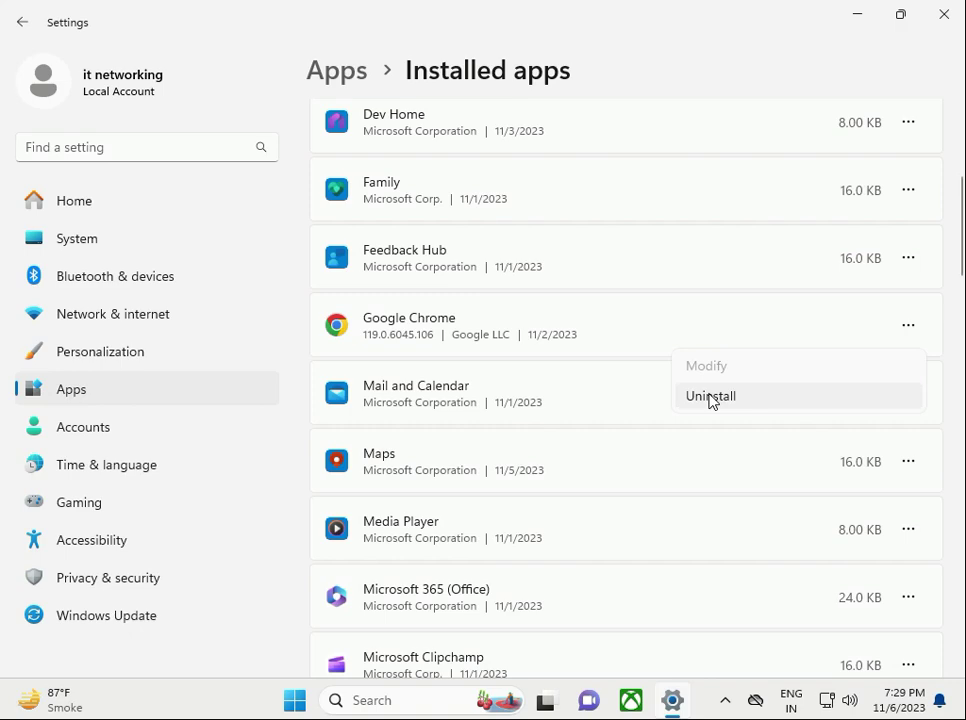
pyautogui.moveTo(756, 632)
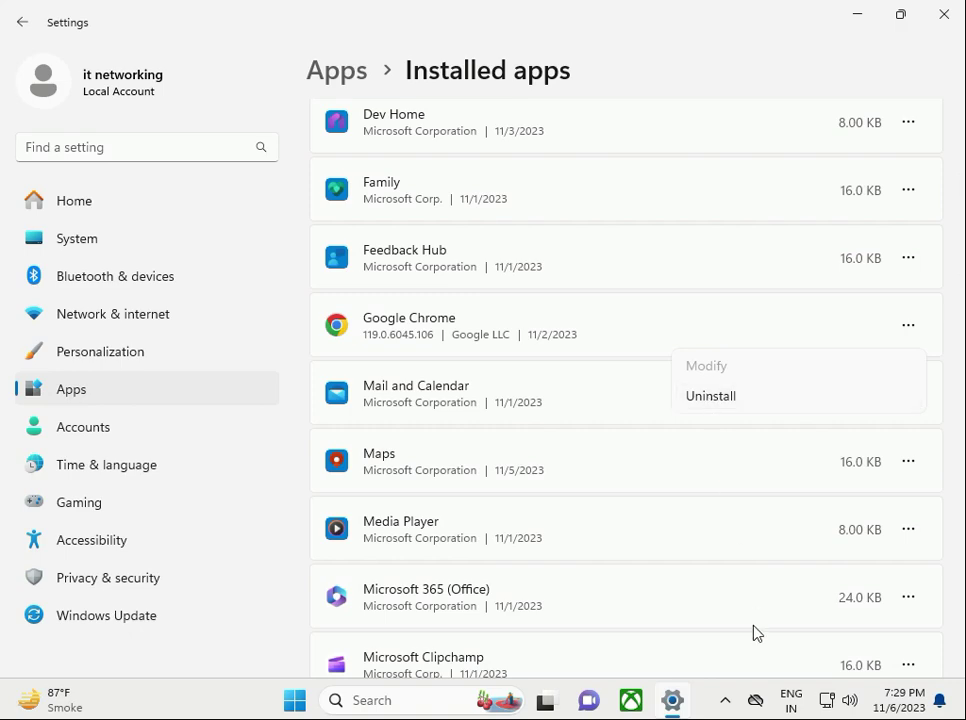
pyautogui.moveTo(754, 700)
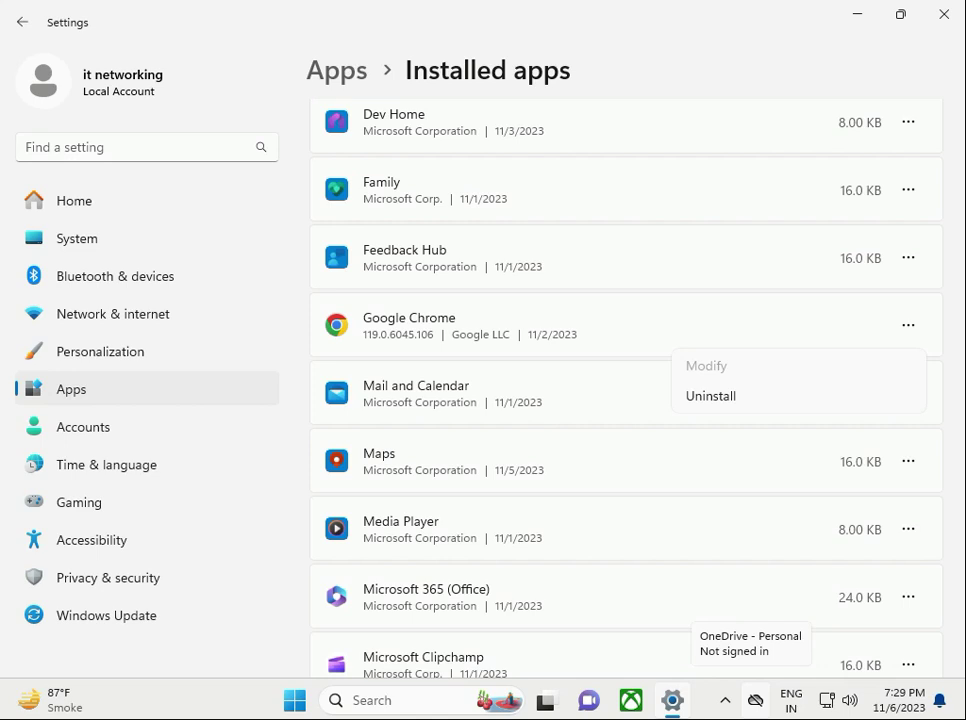
pyautogui.moveTo(698, 456)
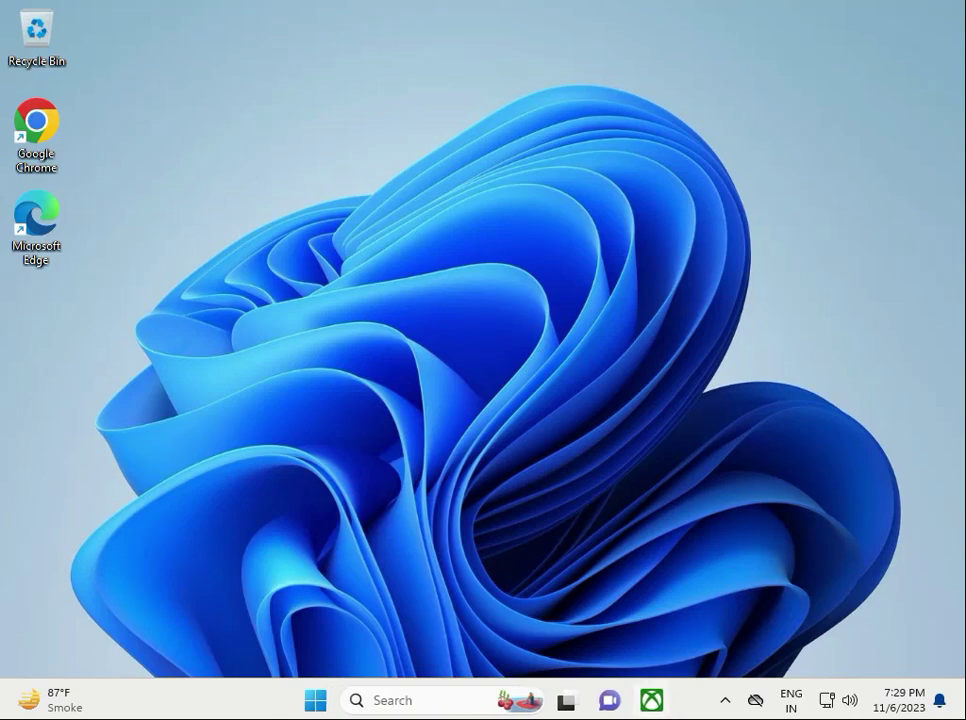
pyautogui.moveTo(848, 564)
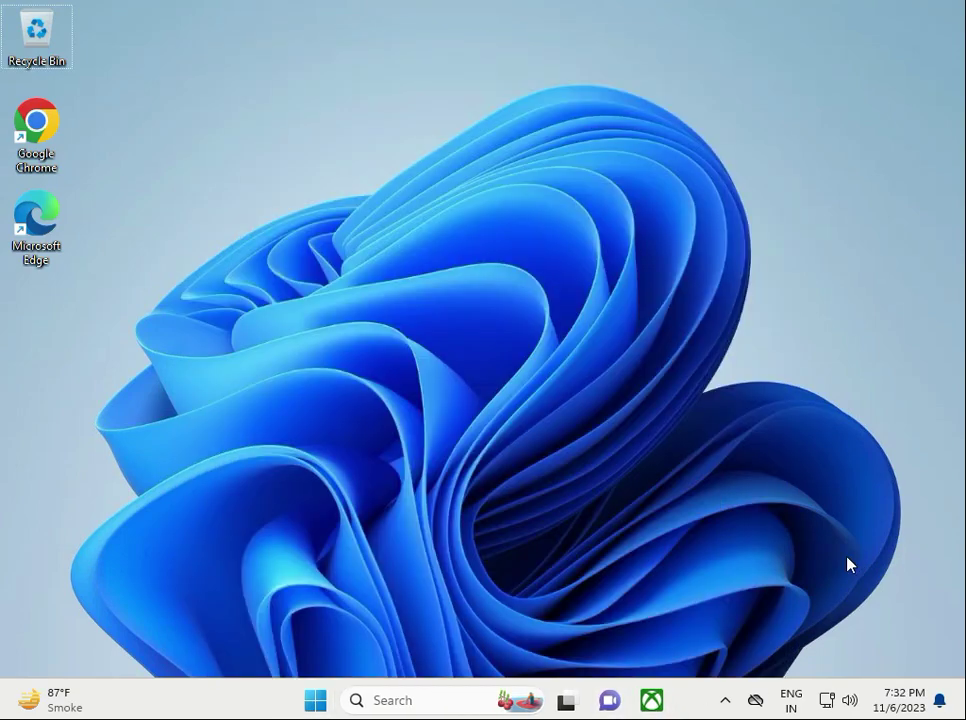
pyautogui.moveTo(404, 522)
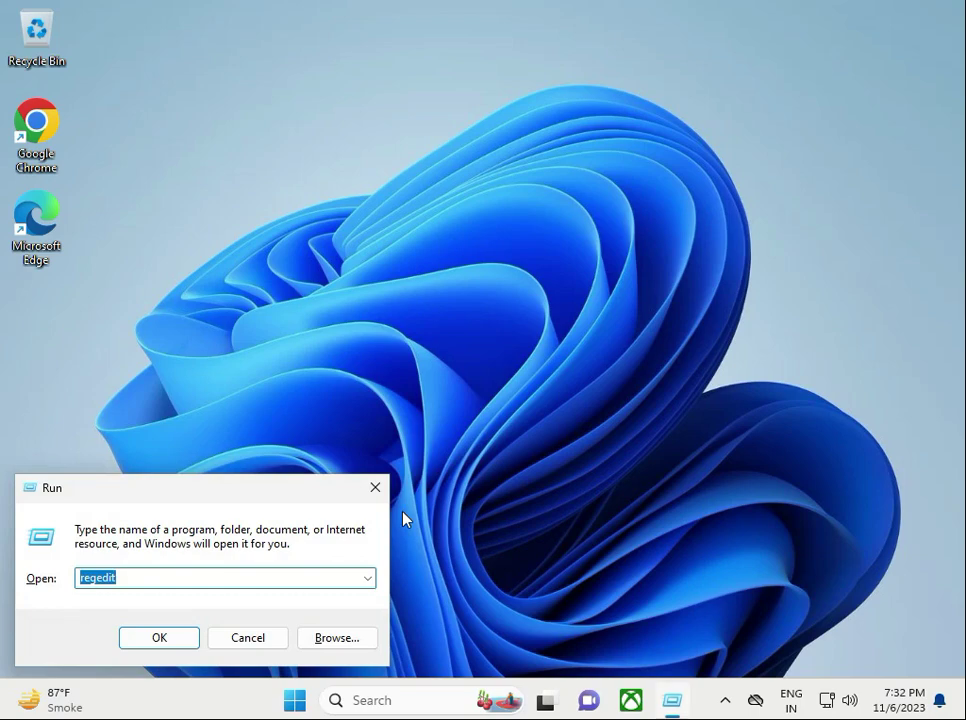
# - Open the %temp% folder and select every item in it
pyautogui.write('%')
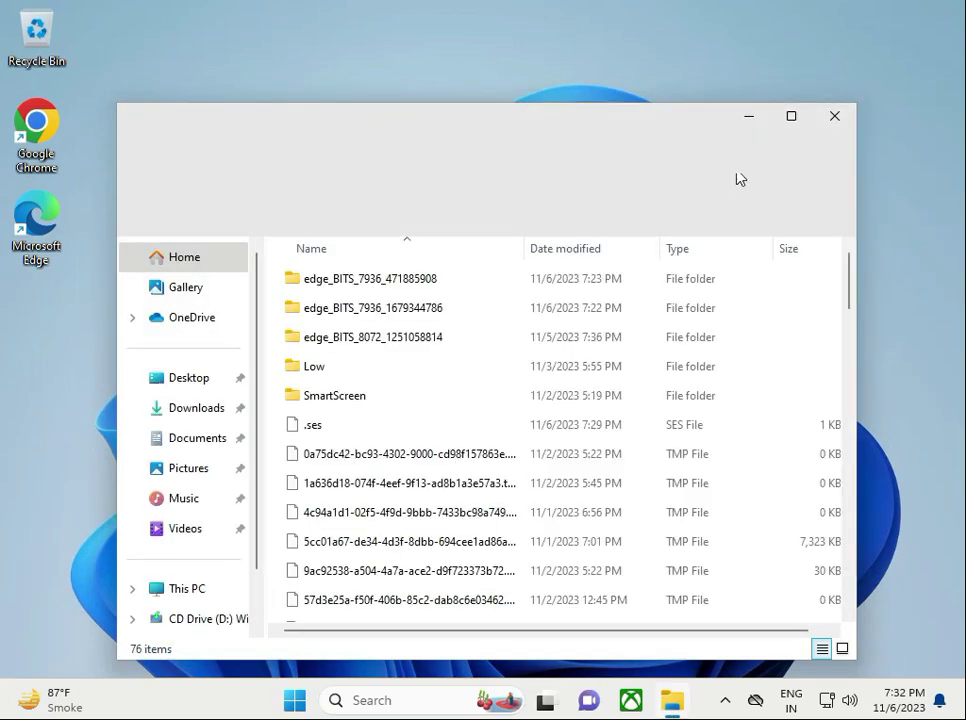
pyautogui.click(790, 116)
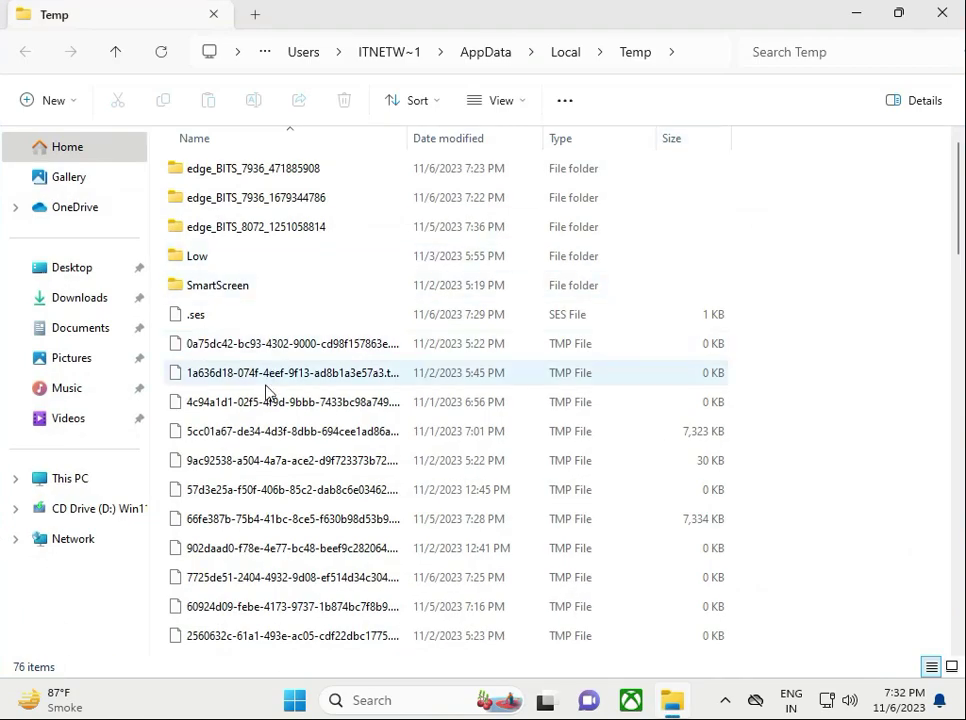
pyautogui.scroll(-3)
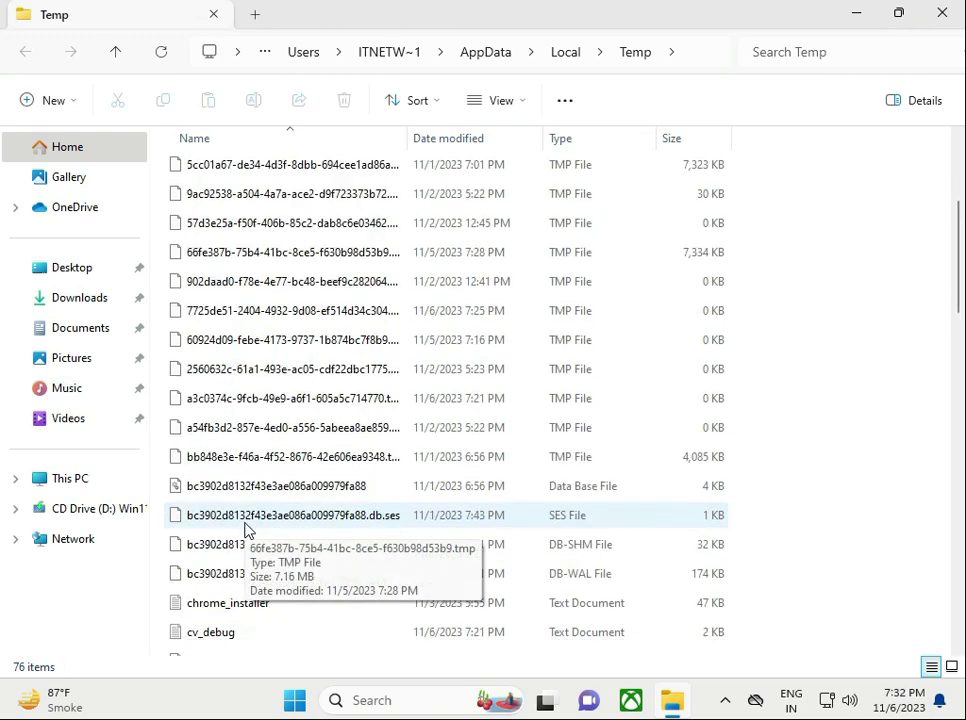
pyautogui.scroll(3)
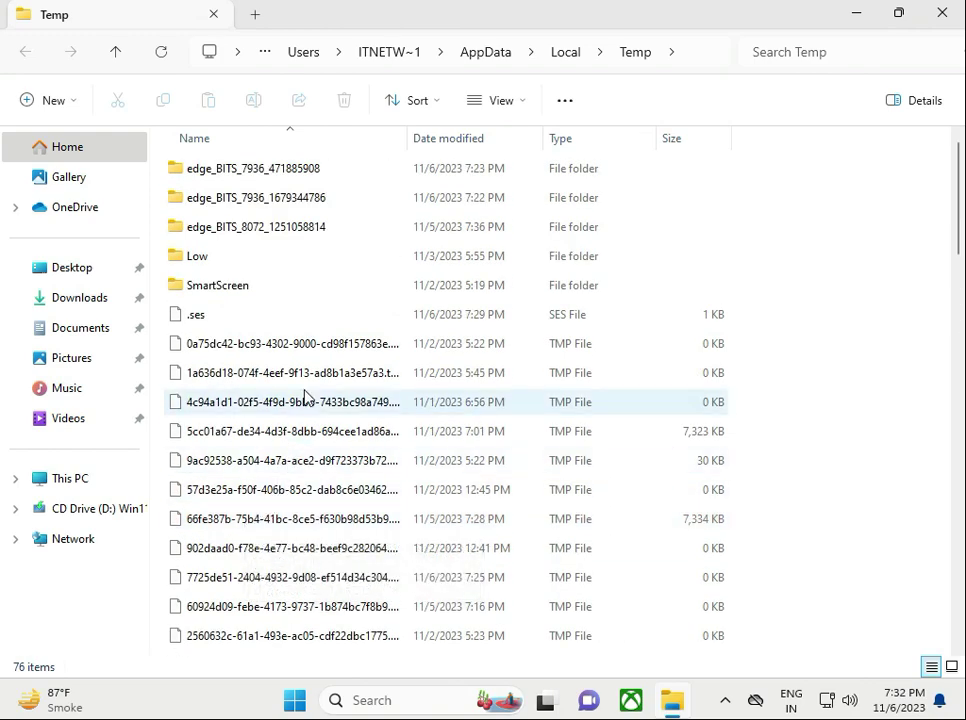
pyautogui.press('ctrl+a')
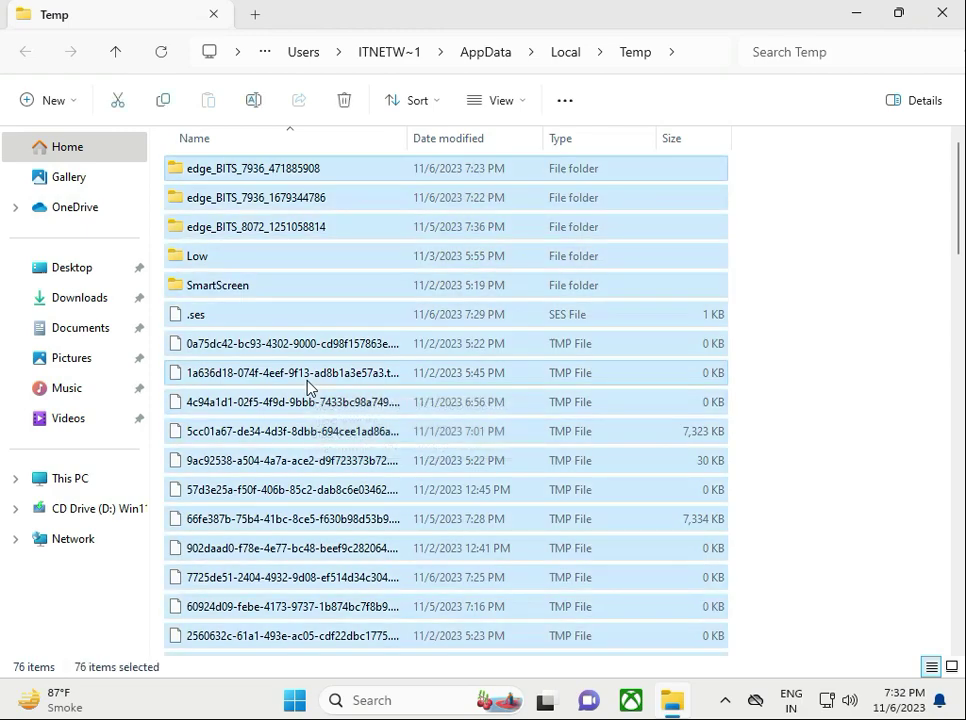
# - Permanently delete the 76 items, skip all in-use files, and close File Explorer
pyautogui.click(344, 100)
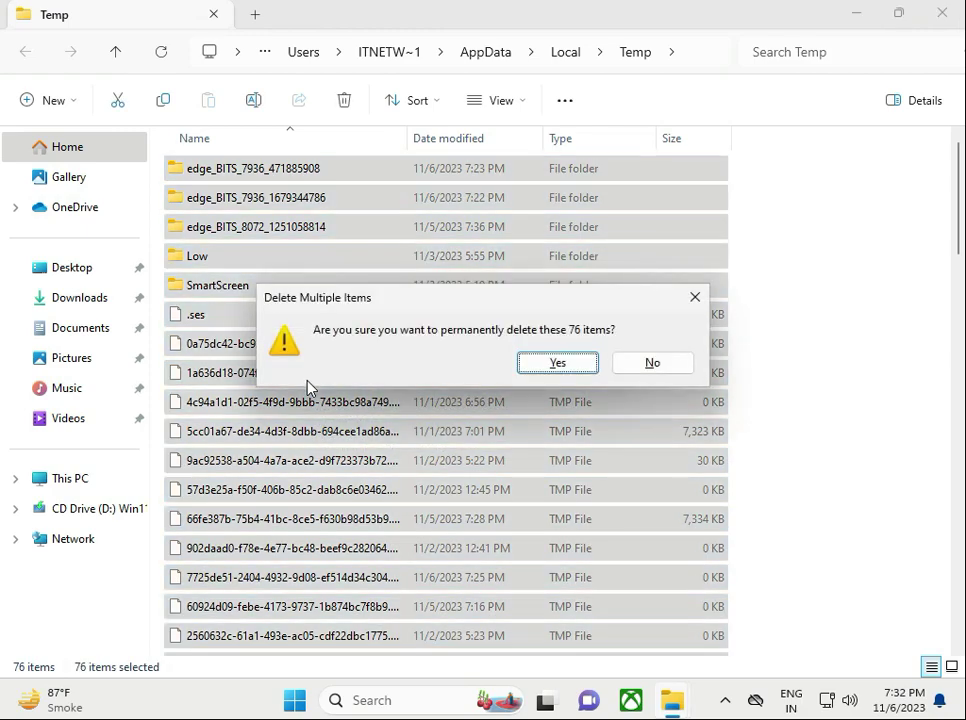
pyautogui.click(556, 362)
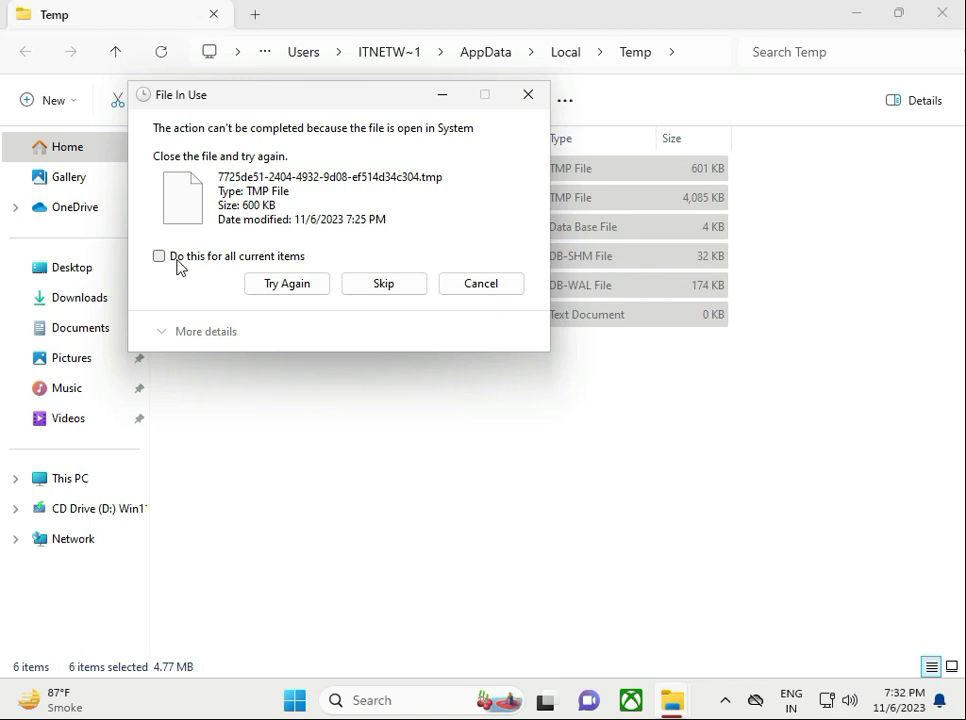
pyautogui.click(384, 284)
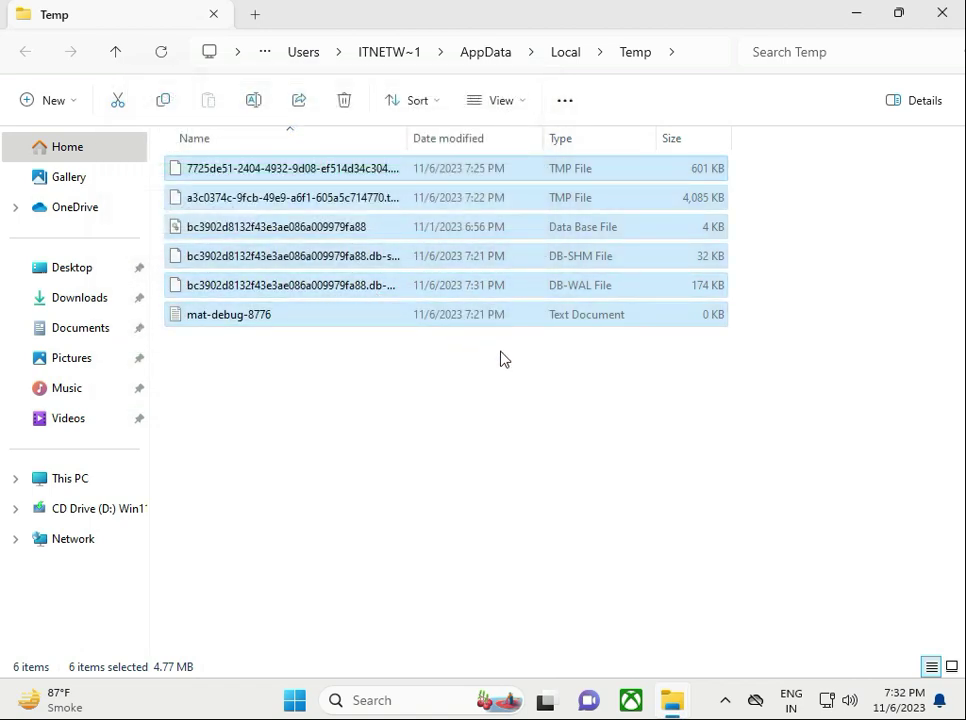
pyautogui.click(760, 360)
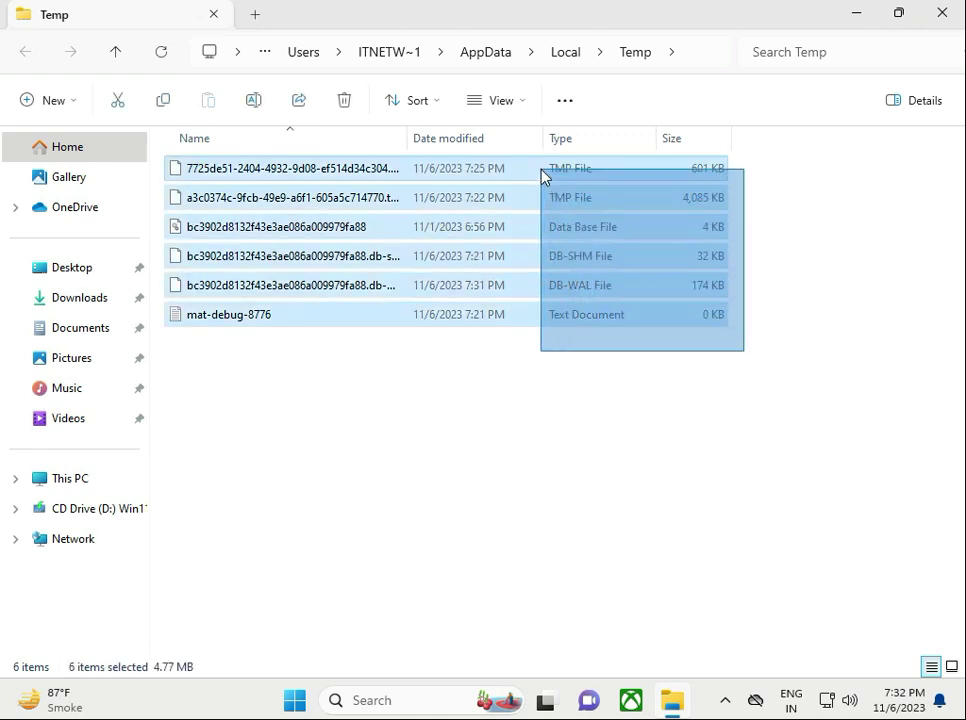
pyautogui.moveTo(352, 280)
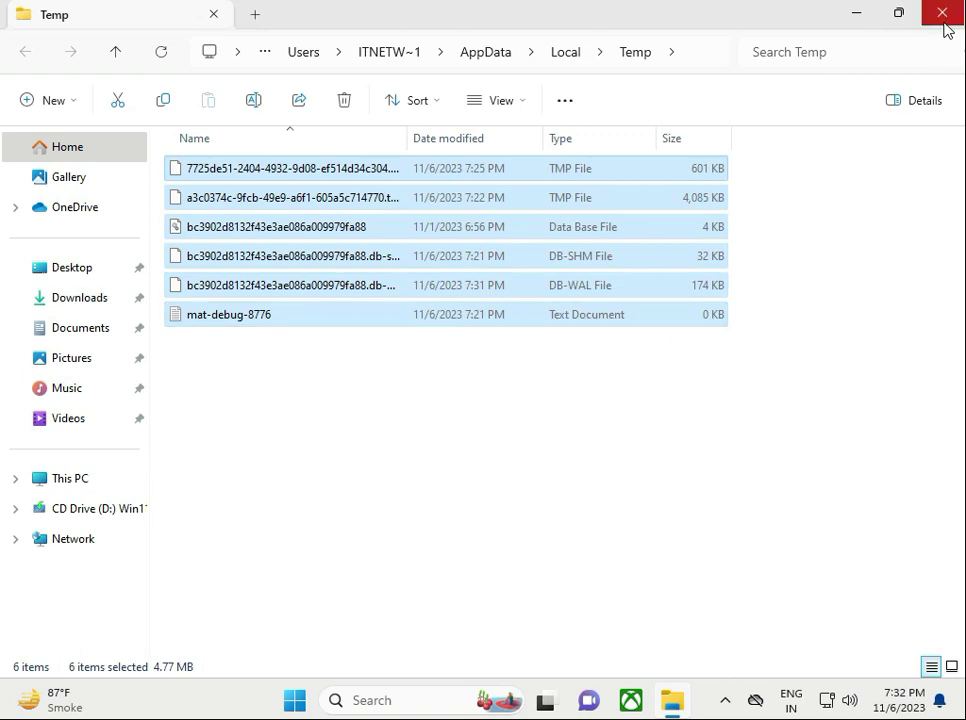
pyautogui.click(940, 12)
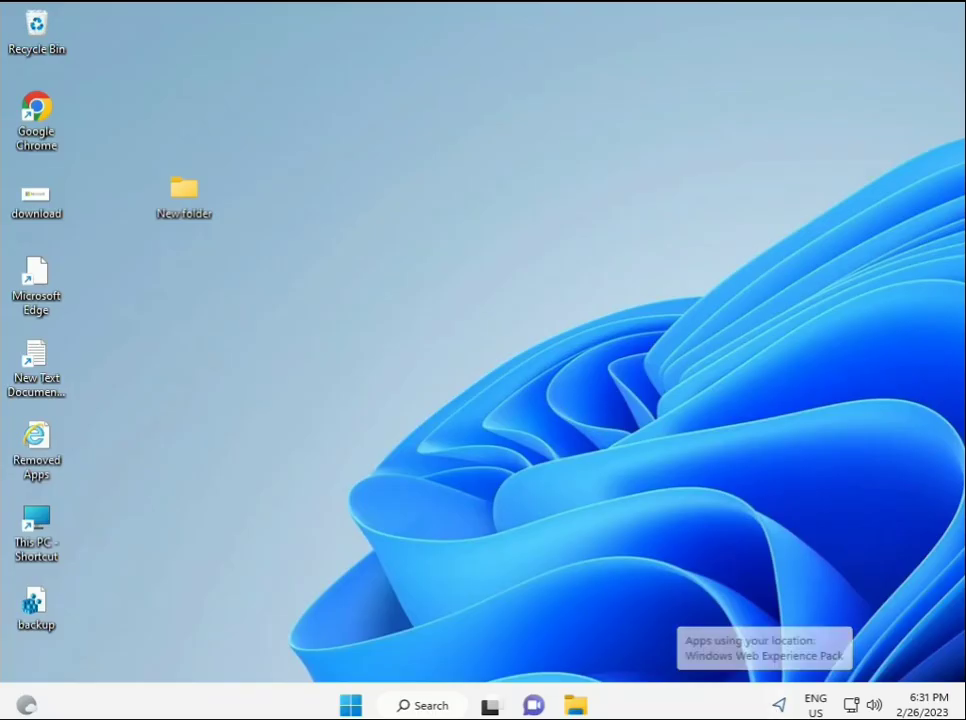
# - Search cmd, run Command Prompt as administrator and accept the UAC prompt
pyautogui.click(350, 704)
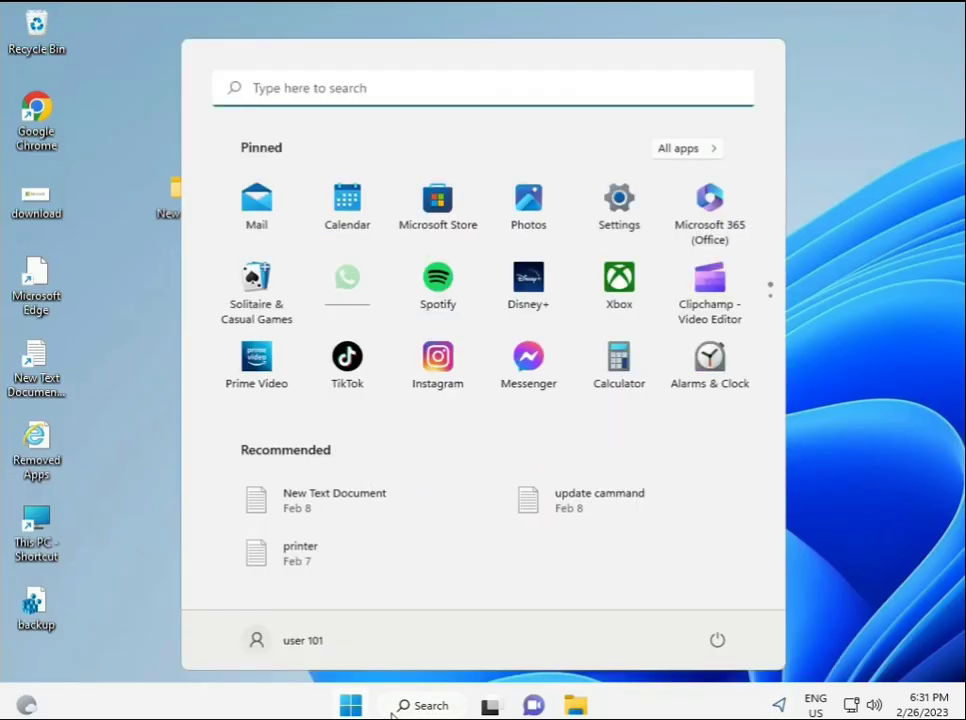
pyautogui.write('cmd')
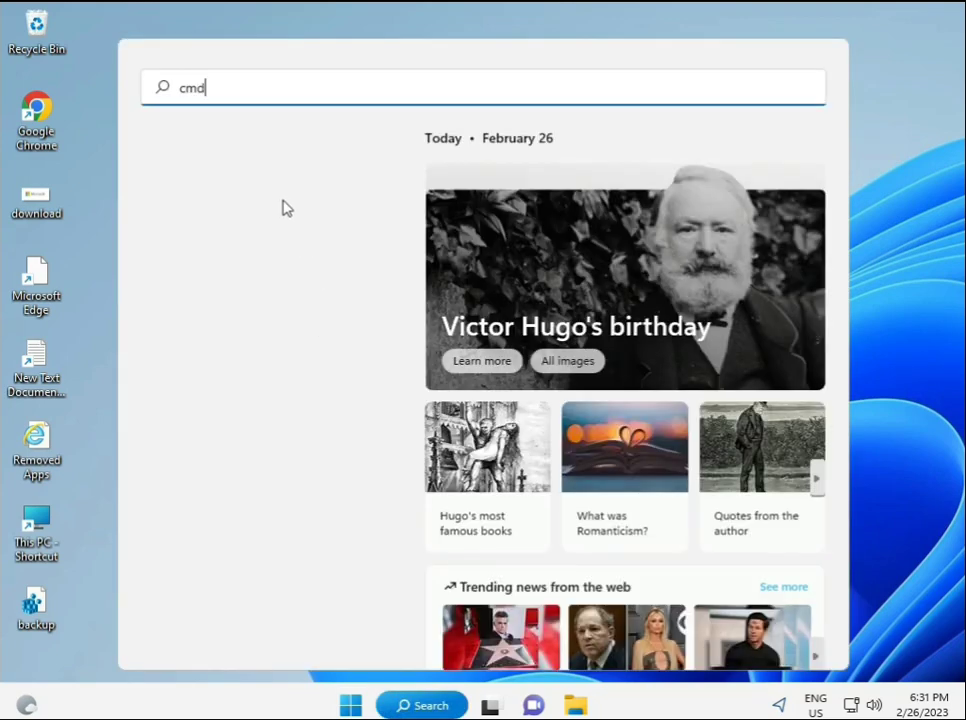
pyautogui.write('cmd')
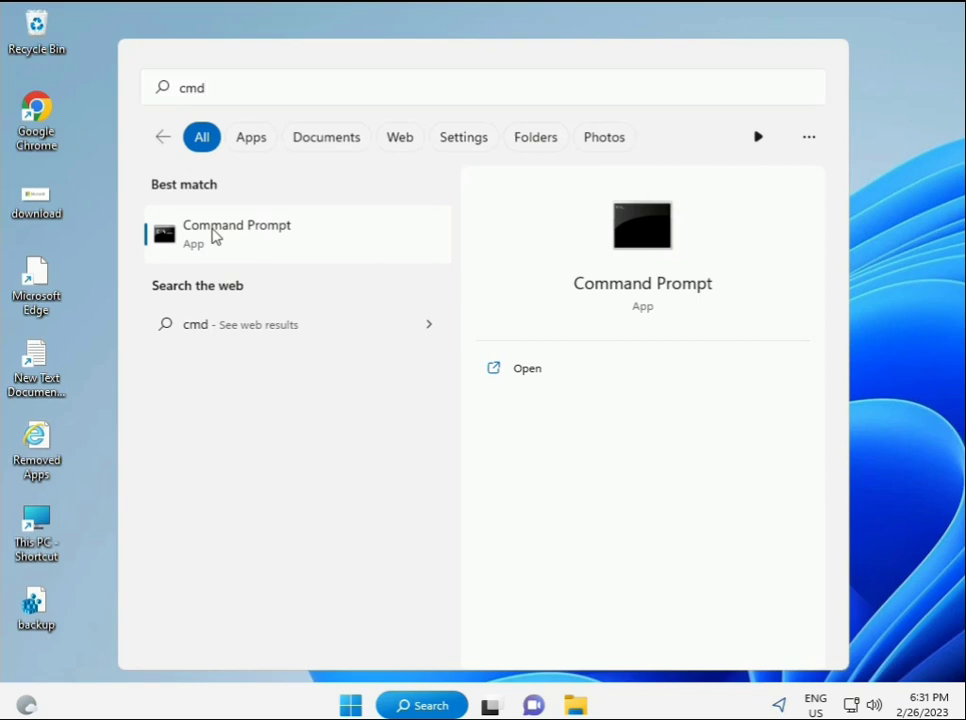
pyautogui.moveTo(248, 240)
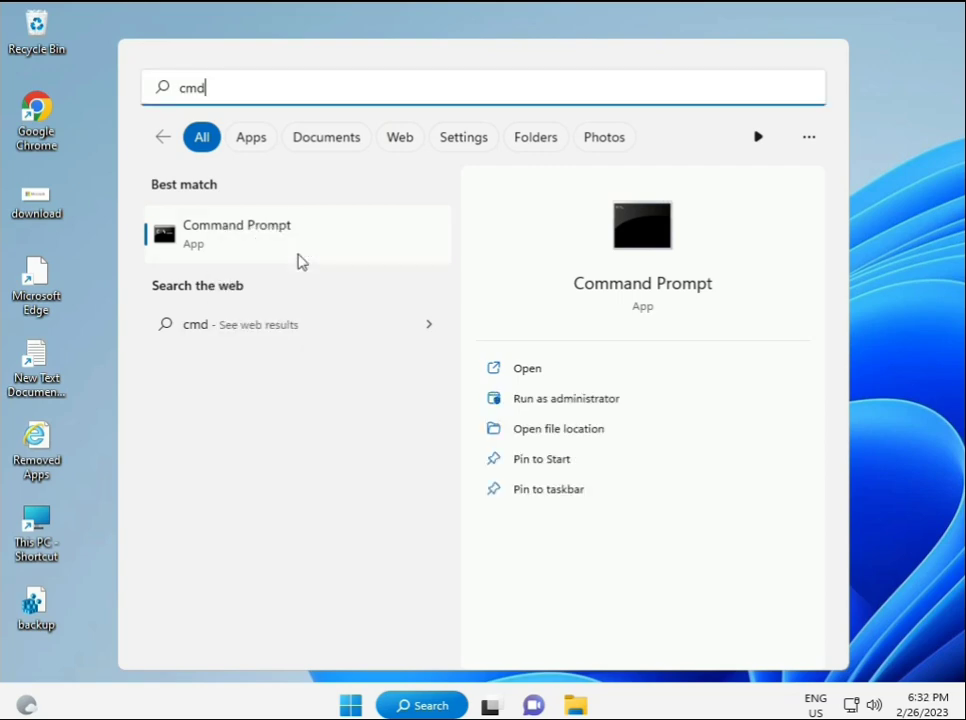
pyautogui.click(566, 398)
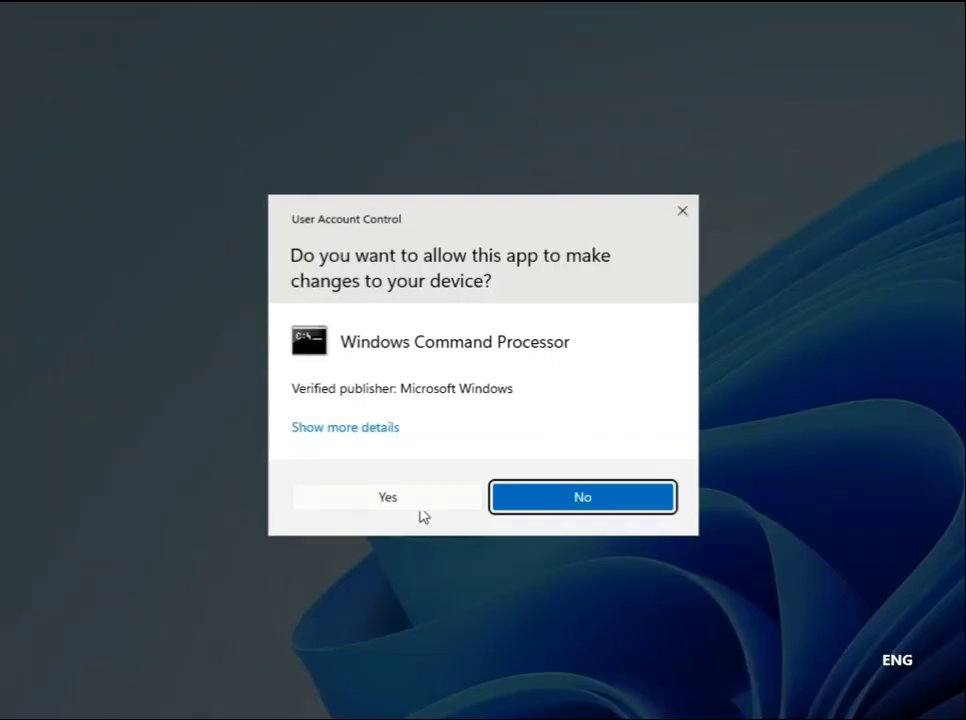
pyautogui.click(388, 496)
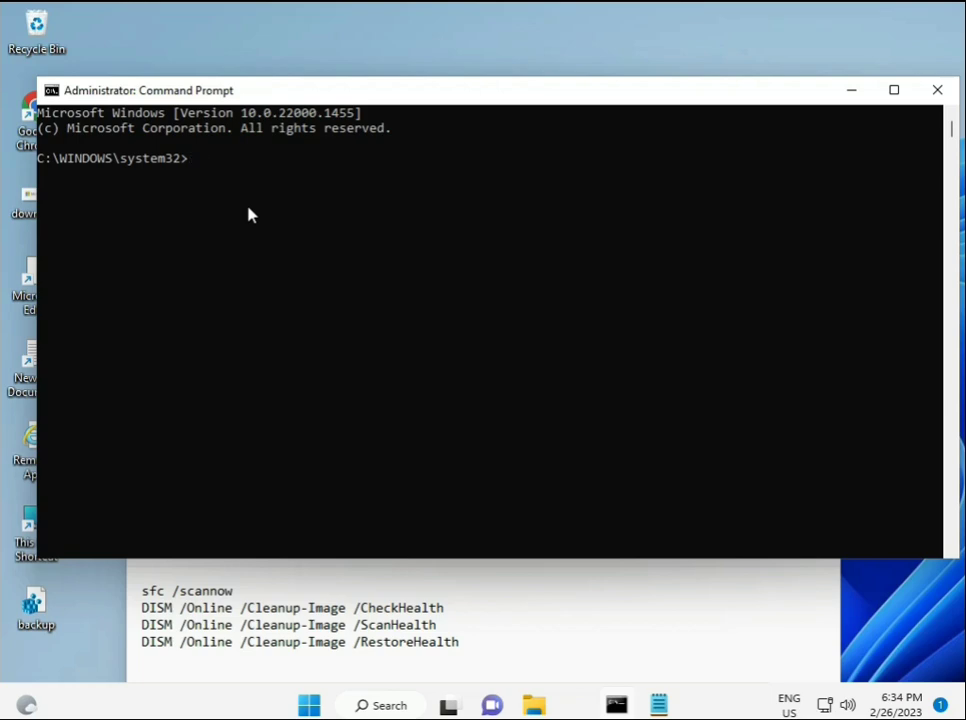
# - Run sfc /scannow, which reports no integrity violations
pyautogui.write('sfc')
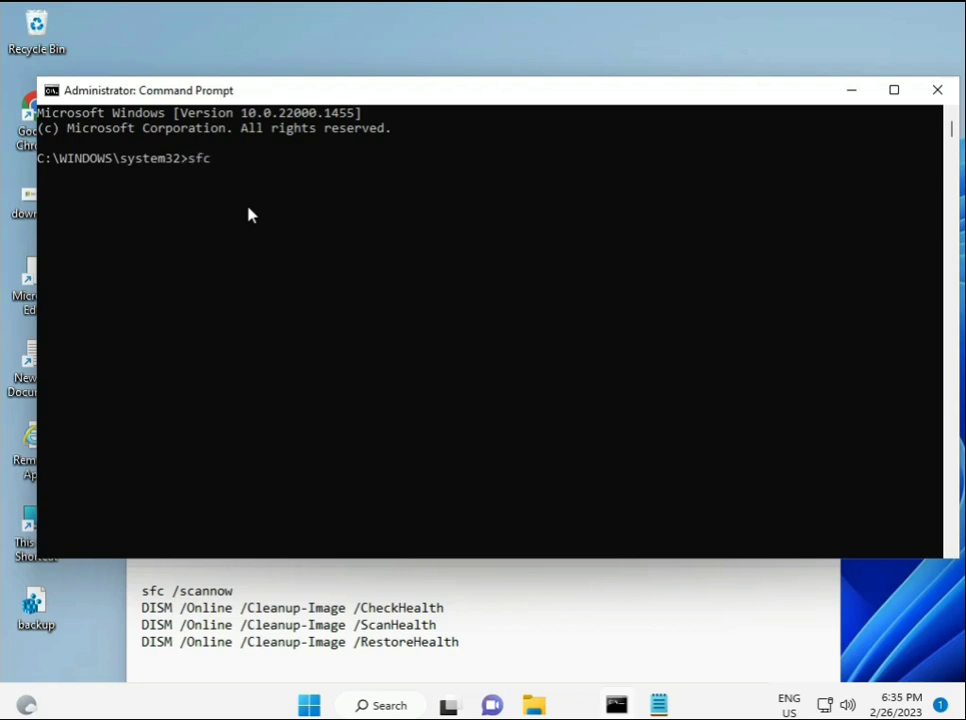
pyautogui.write('/scanno')
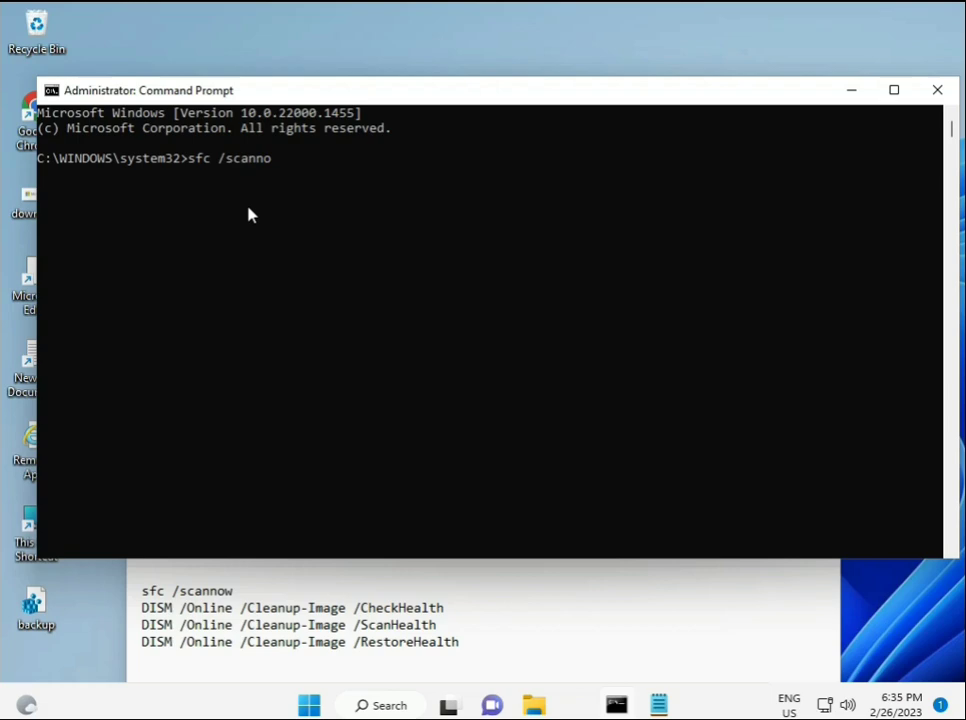
pyautogui.write('w')
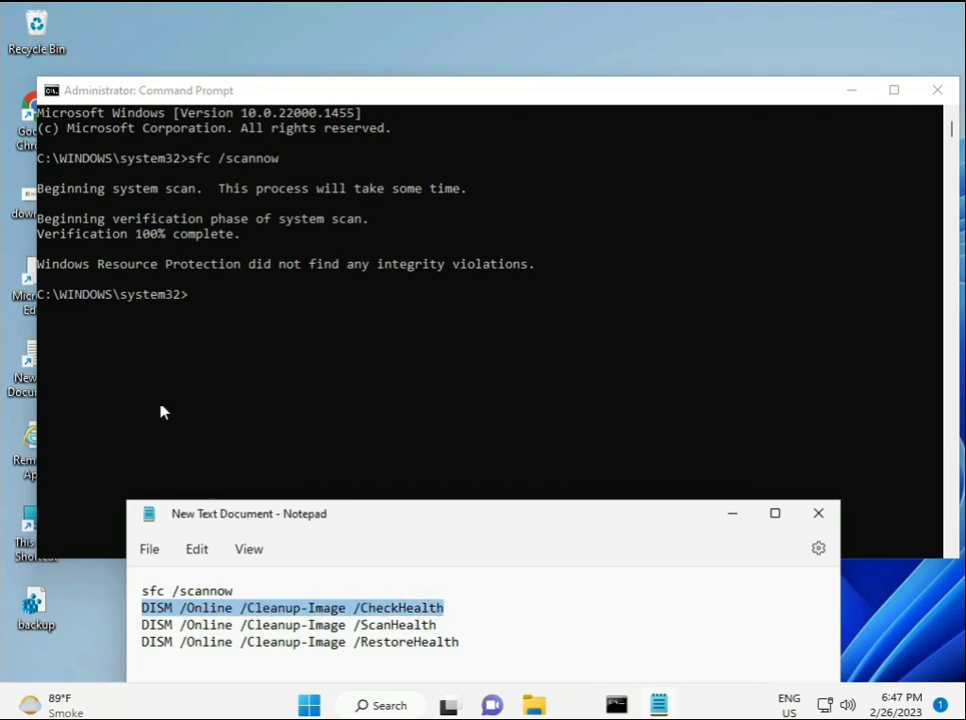
pyautogui.moveTo(238, 536)
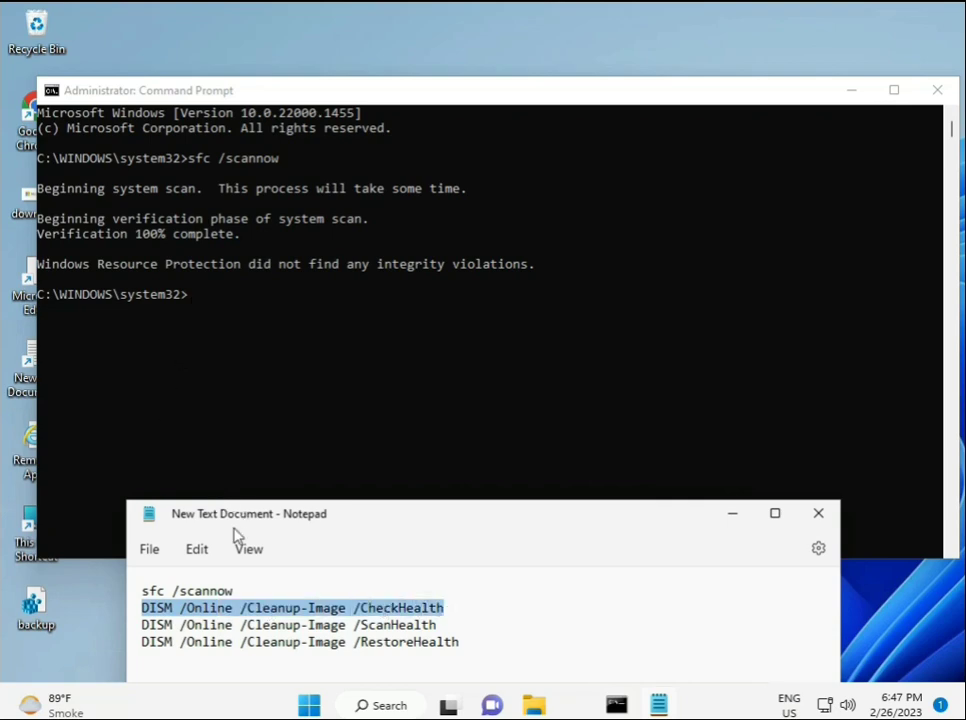
# - Paste the copied DISM CheckHealth command into the admin Command Prompt
pyautogui.rightClick(290, 608)
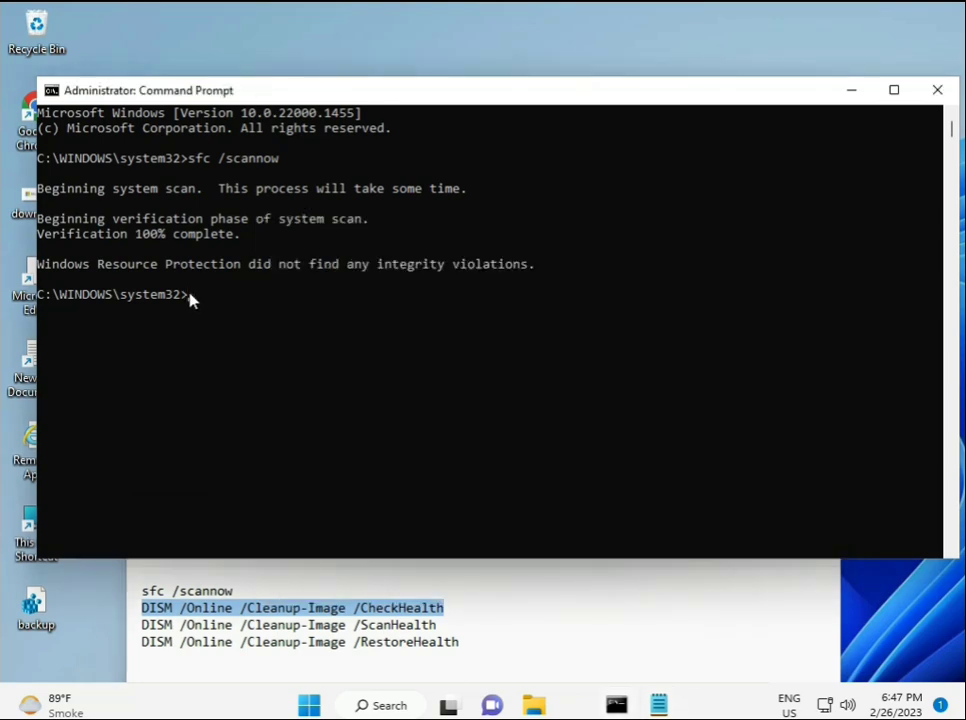
pyautogui.rightClick(148, 90)
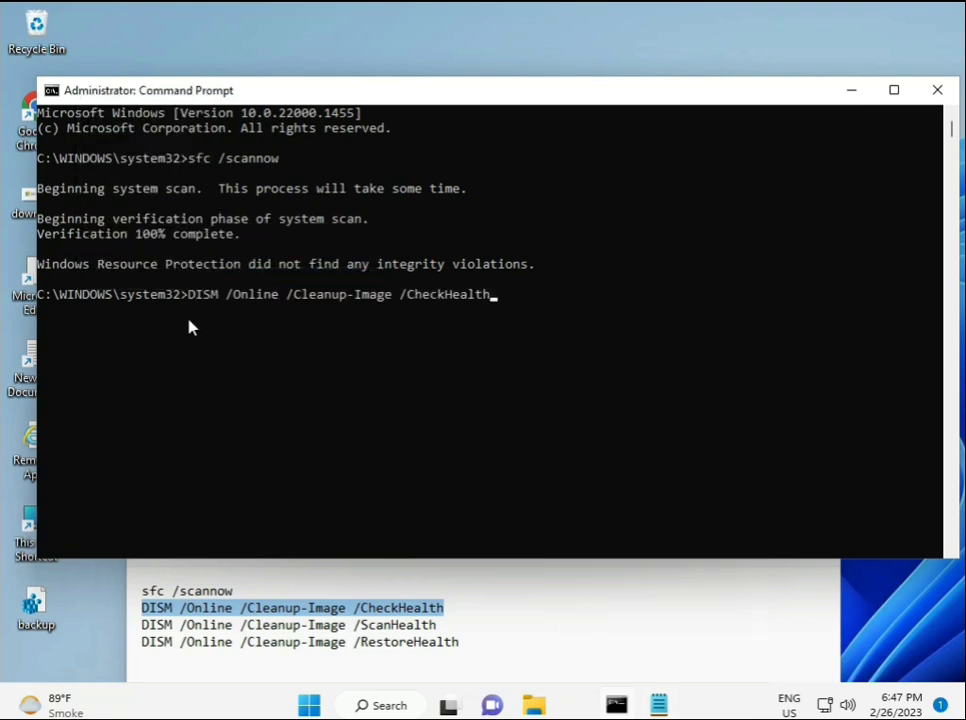
pyautogui.moveTo(200, 316)
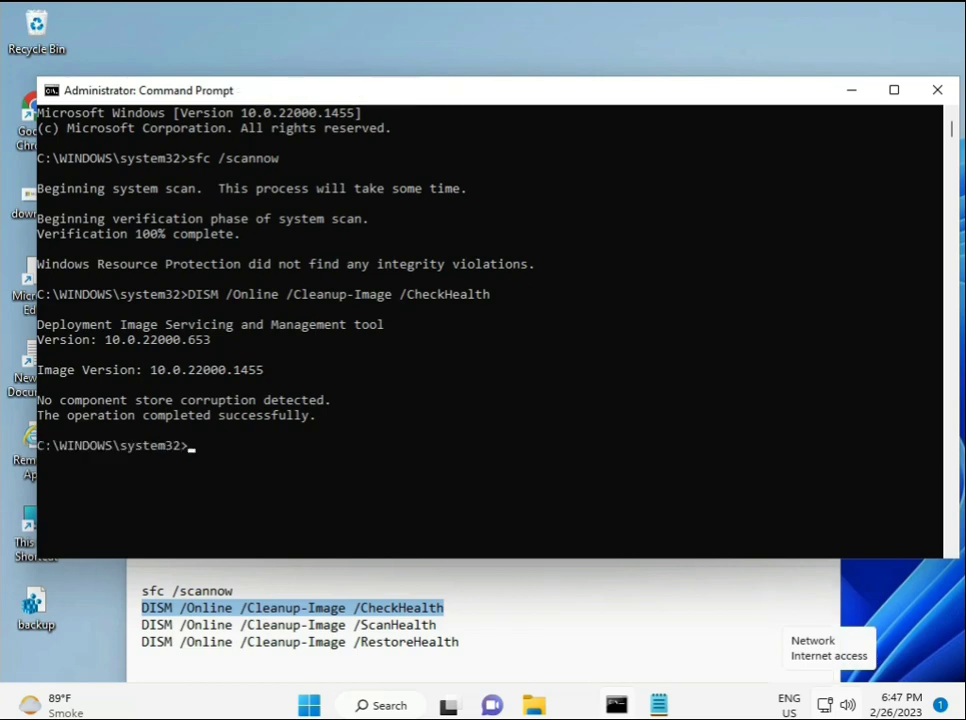
pyautogui.moveTo(556, 676)
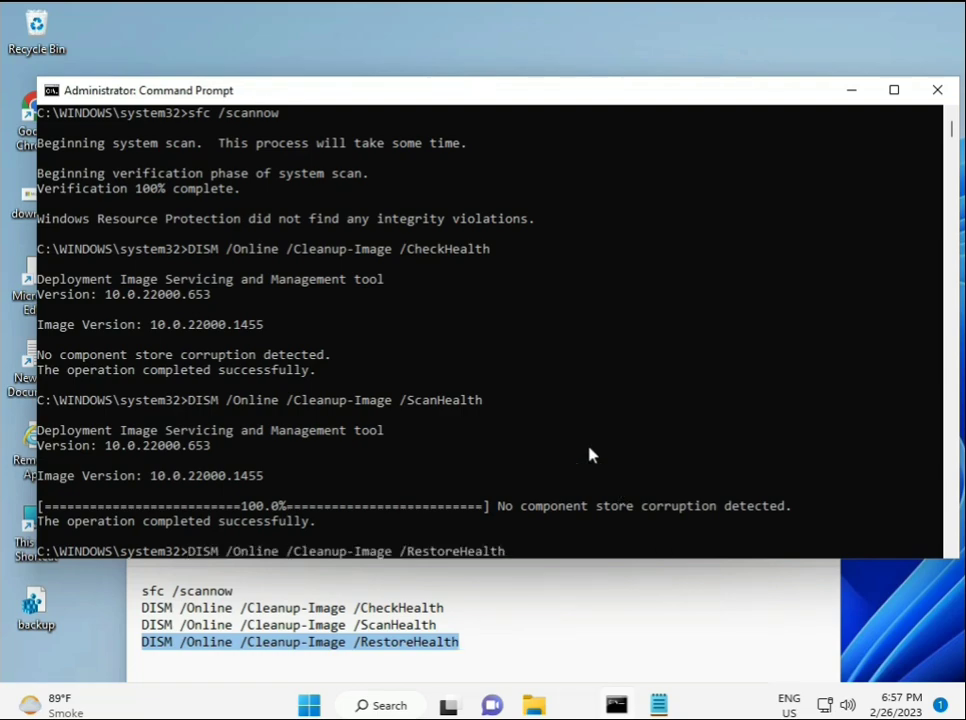
pyautogui.moveTo(928, 194)
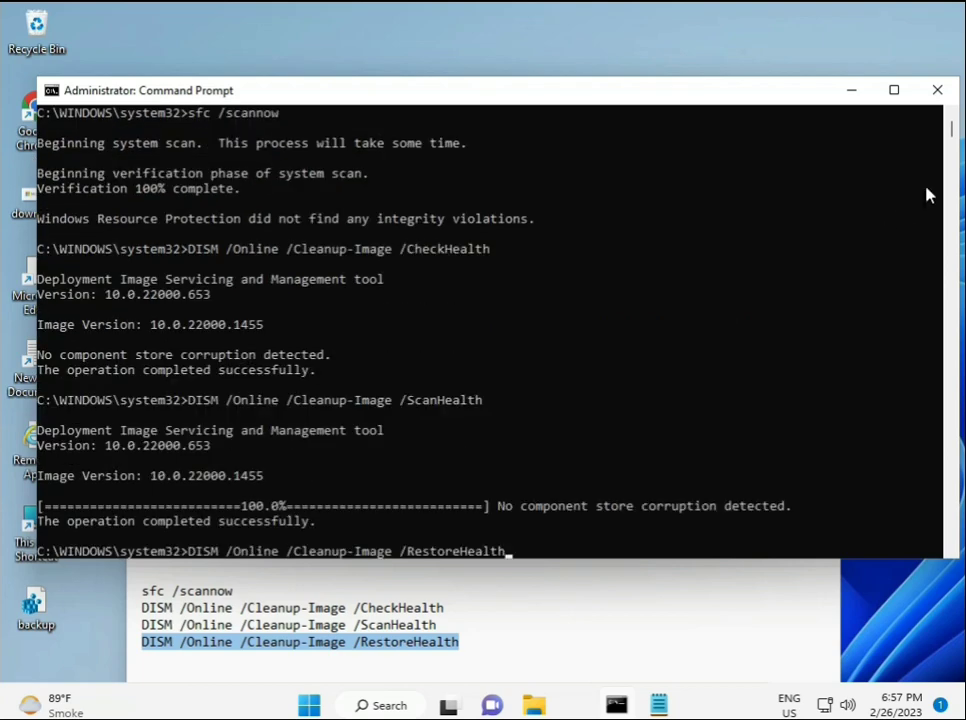